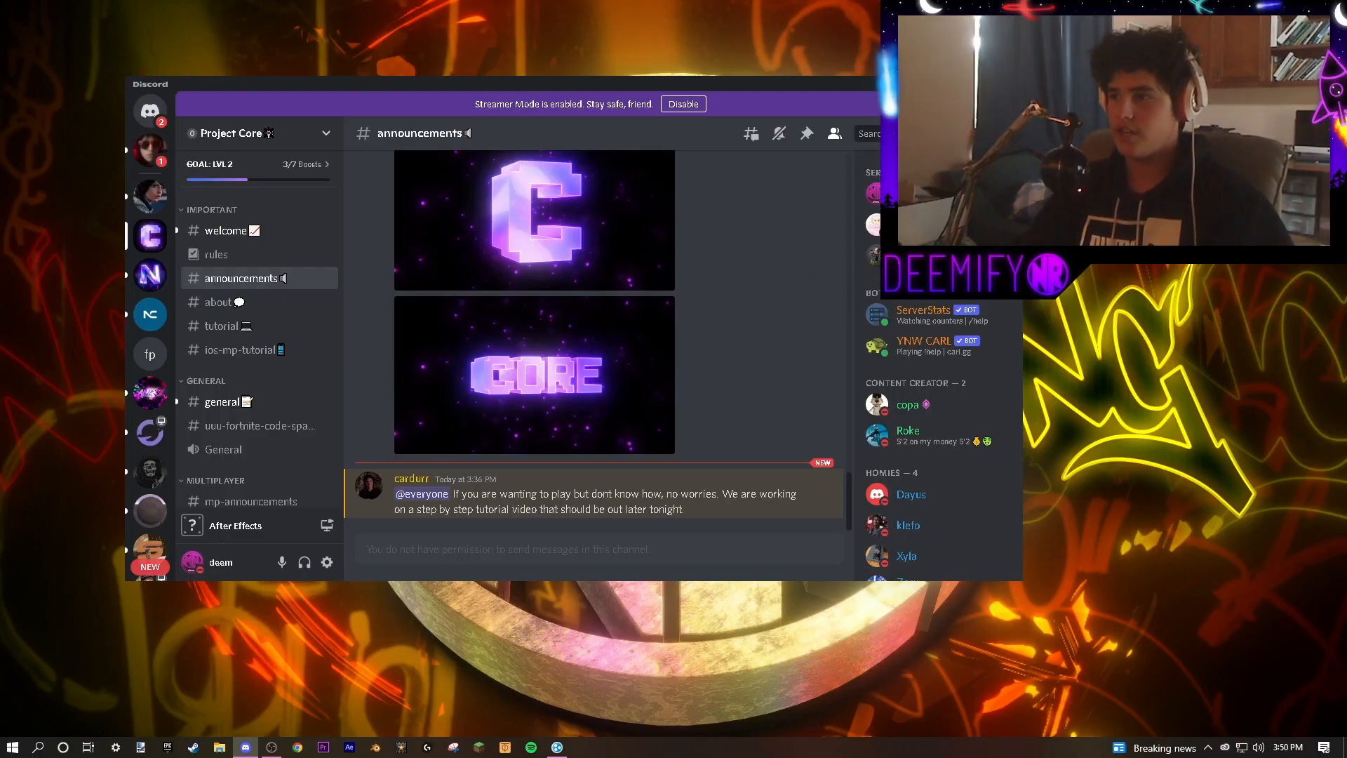
mouse_move(815, 276)
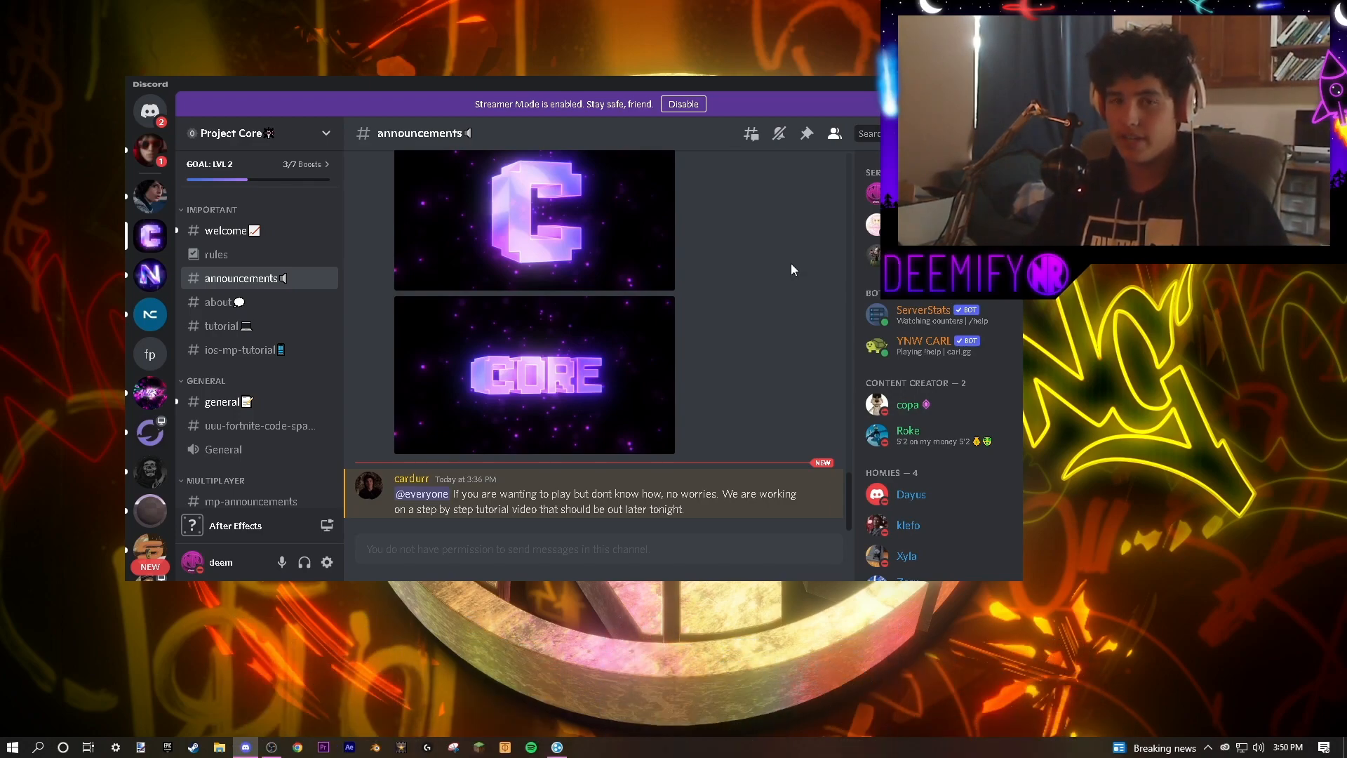
- Open Project Core's #tutorial channel and scroll through its numbered setup steps
left_click(222, 325)
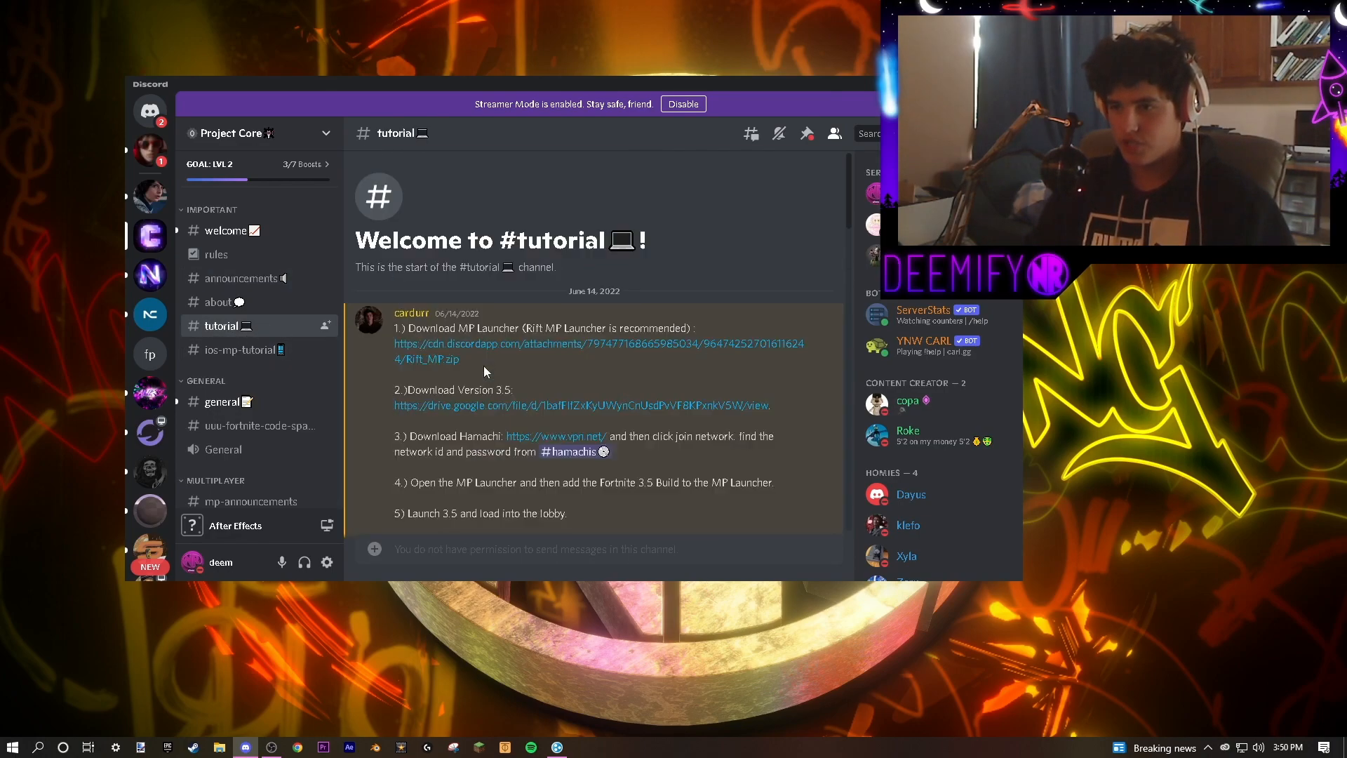
mouse_move(514, 375)
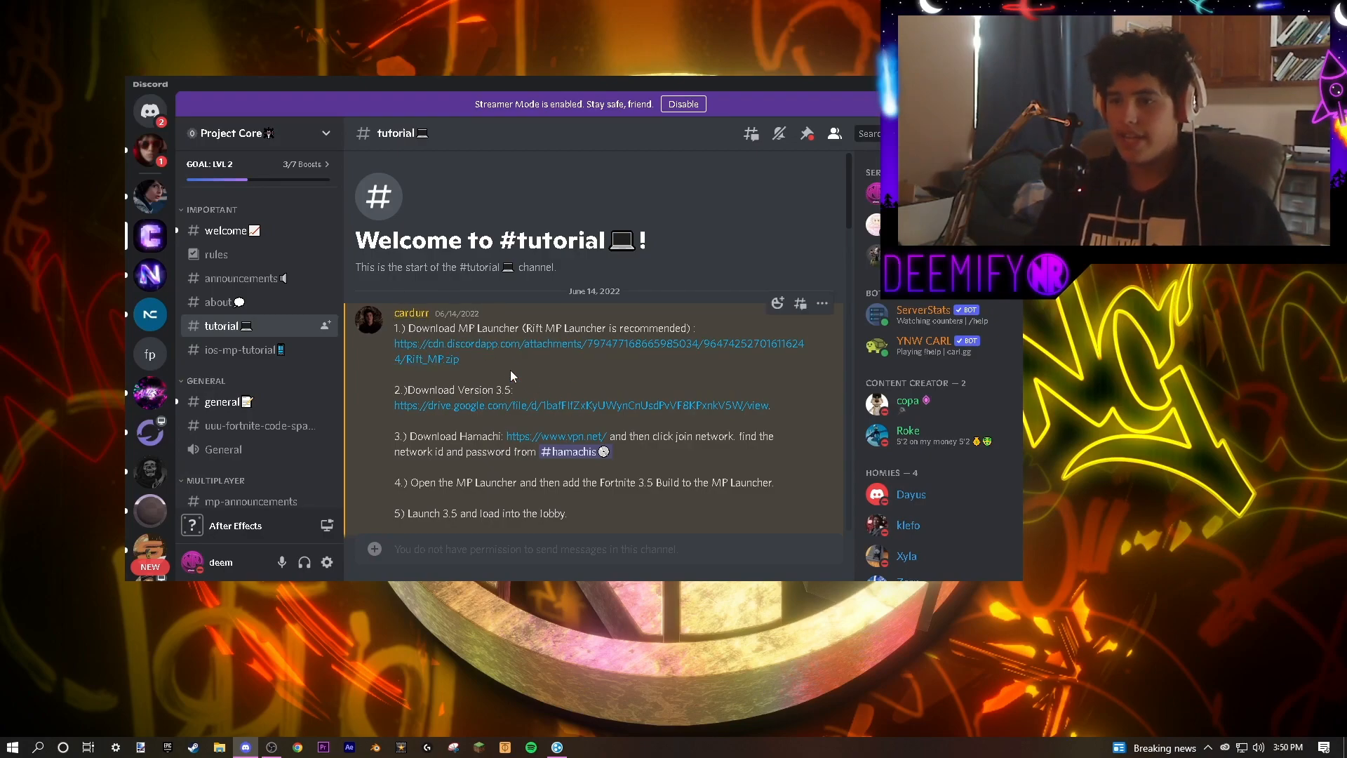
mouse_move(510, 410)
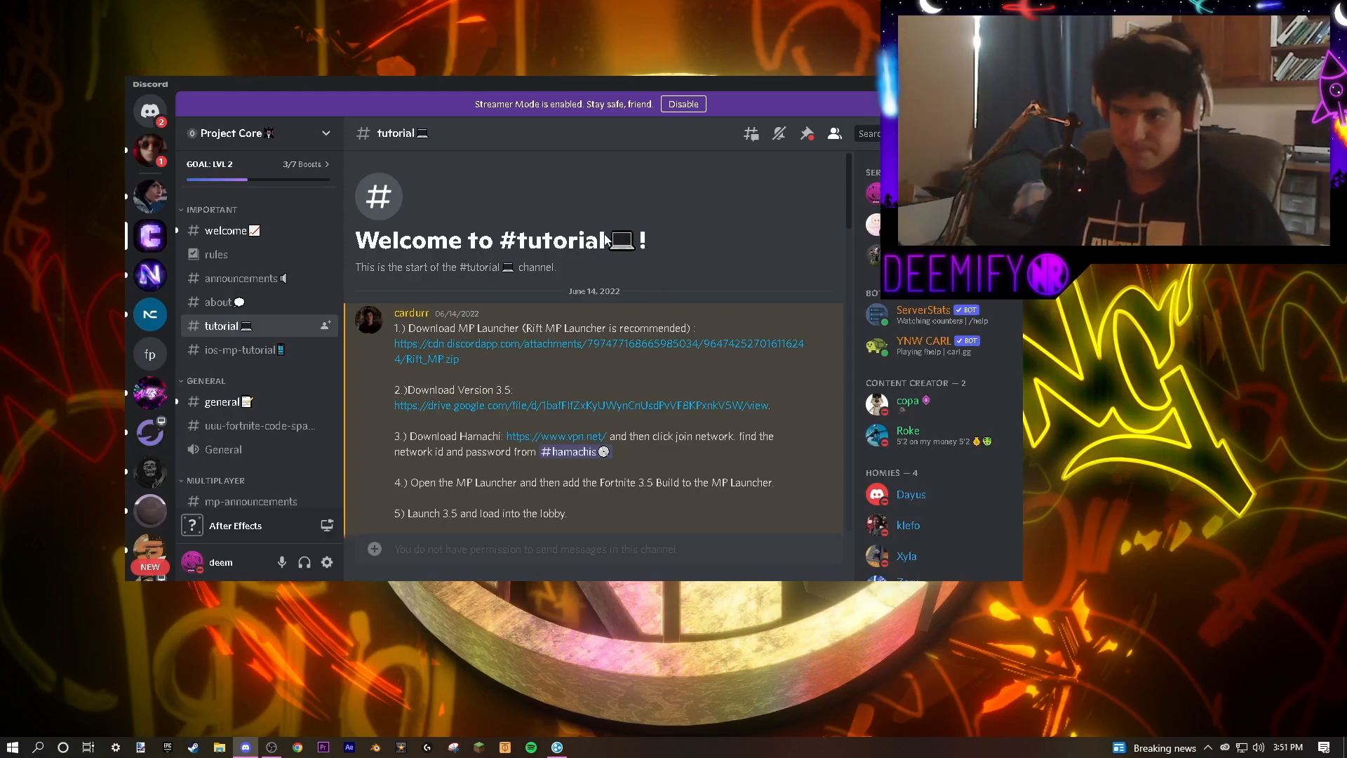
scroll("down", 3)
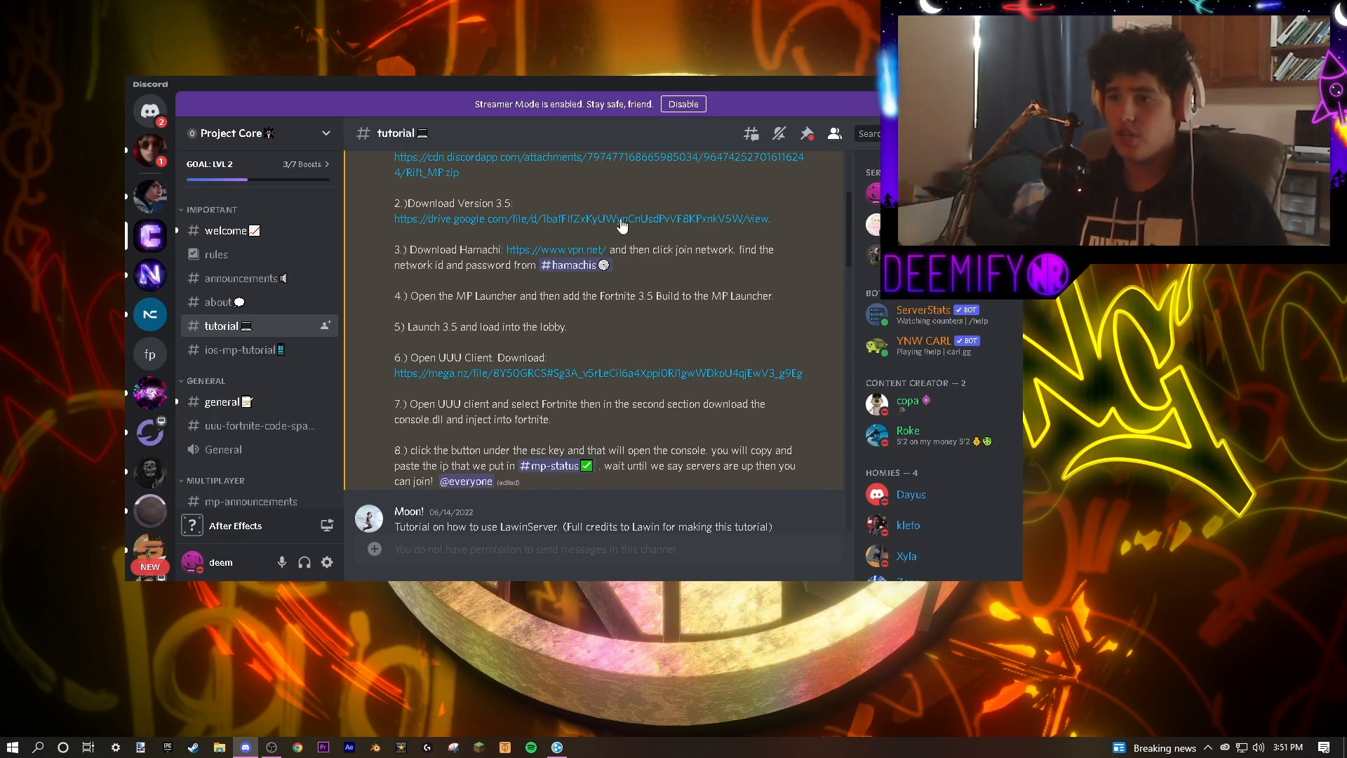
- Visit the tutorial's Hamachi link, then return to the Discord tutorial
left_click(556, 249)
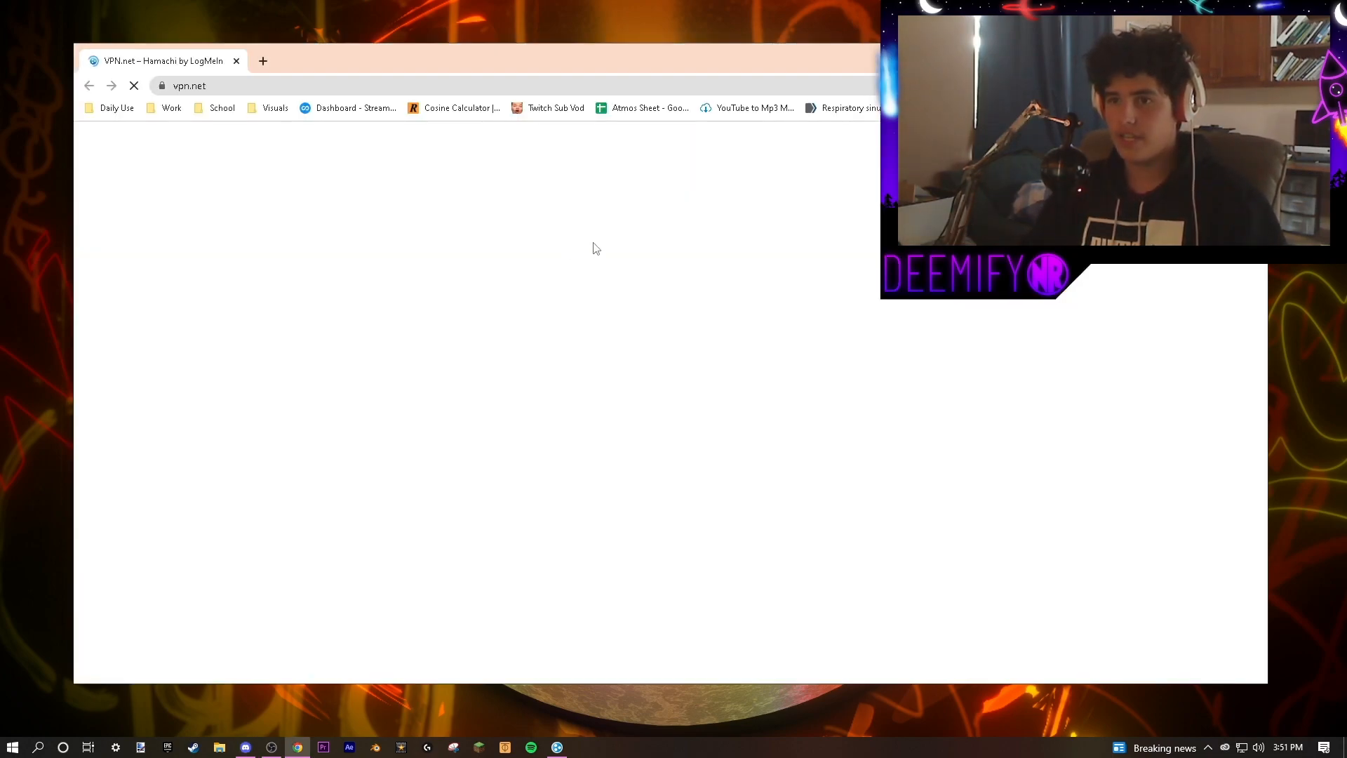
left_click(245, 747)
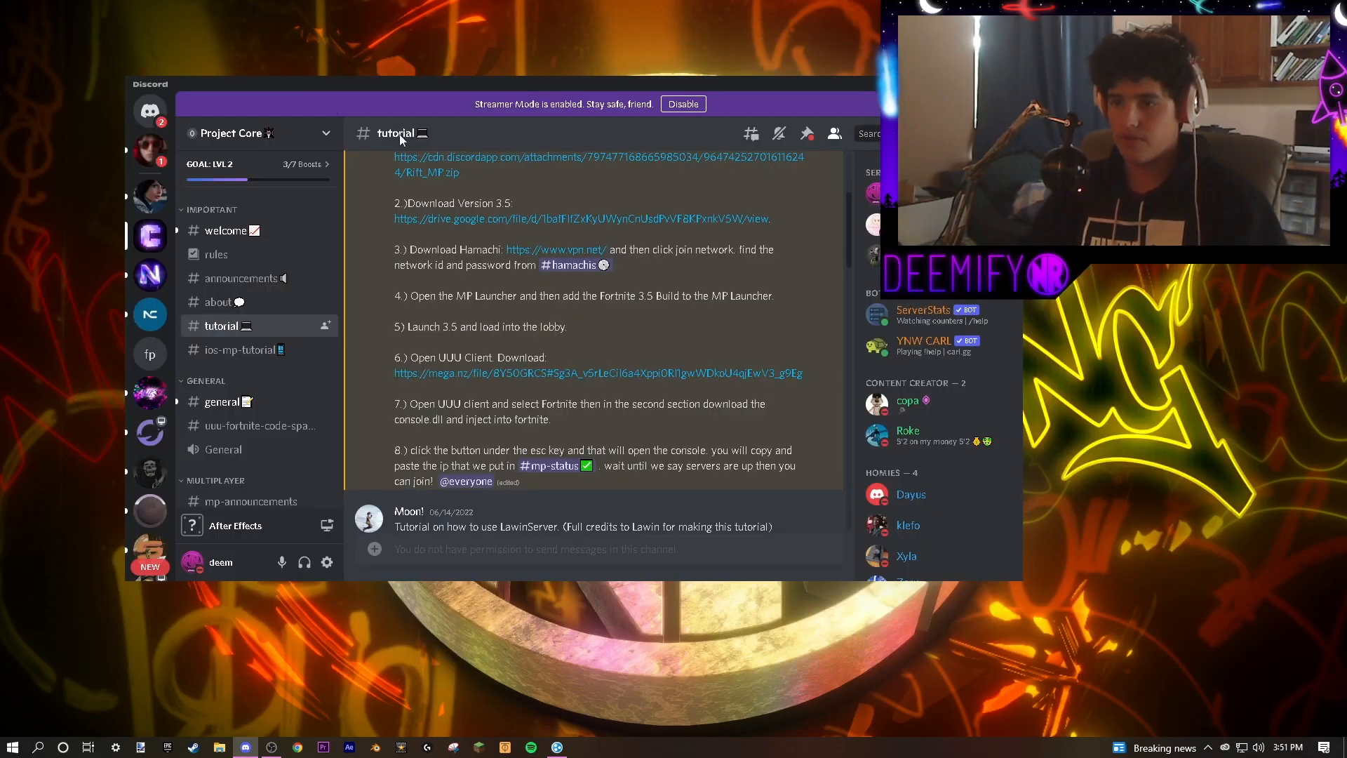
mouse_move(581, 334)
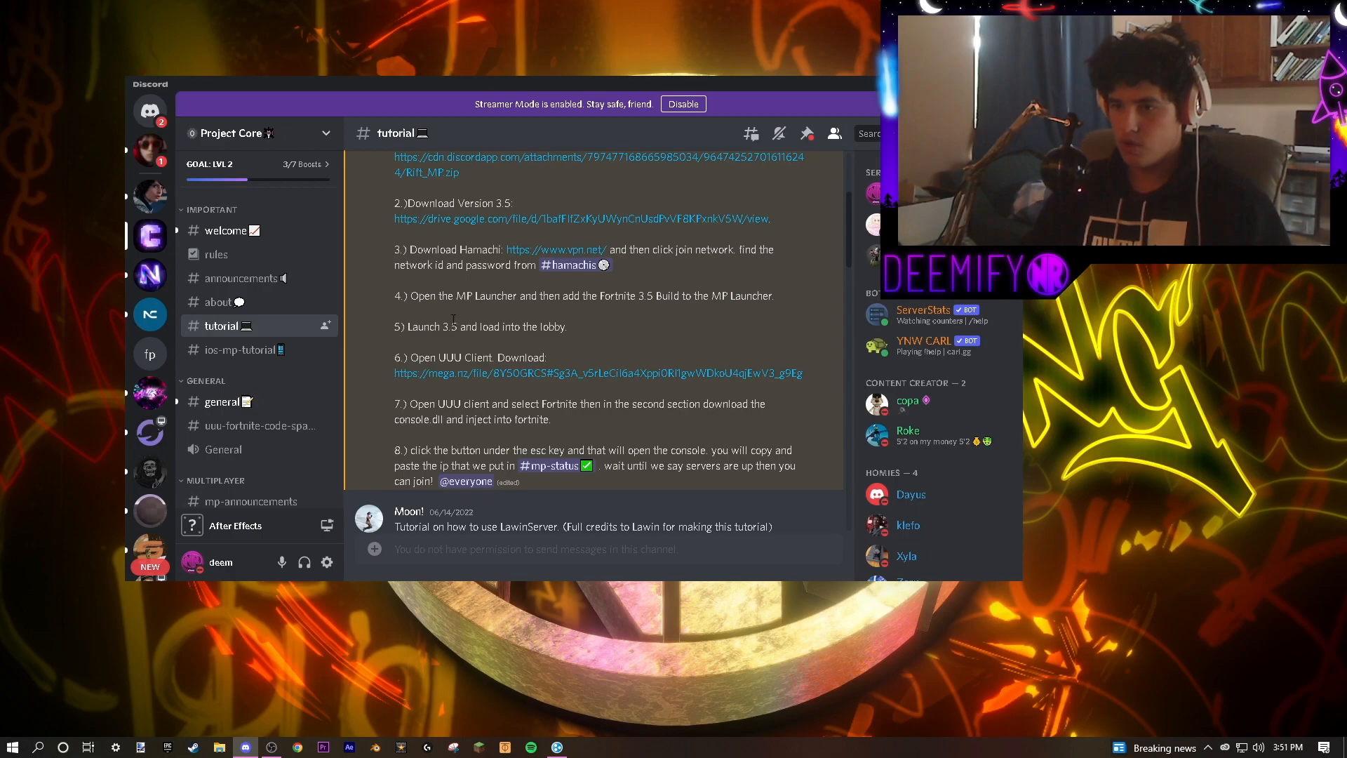
mouse_move(532, 373)
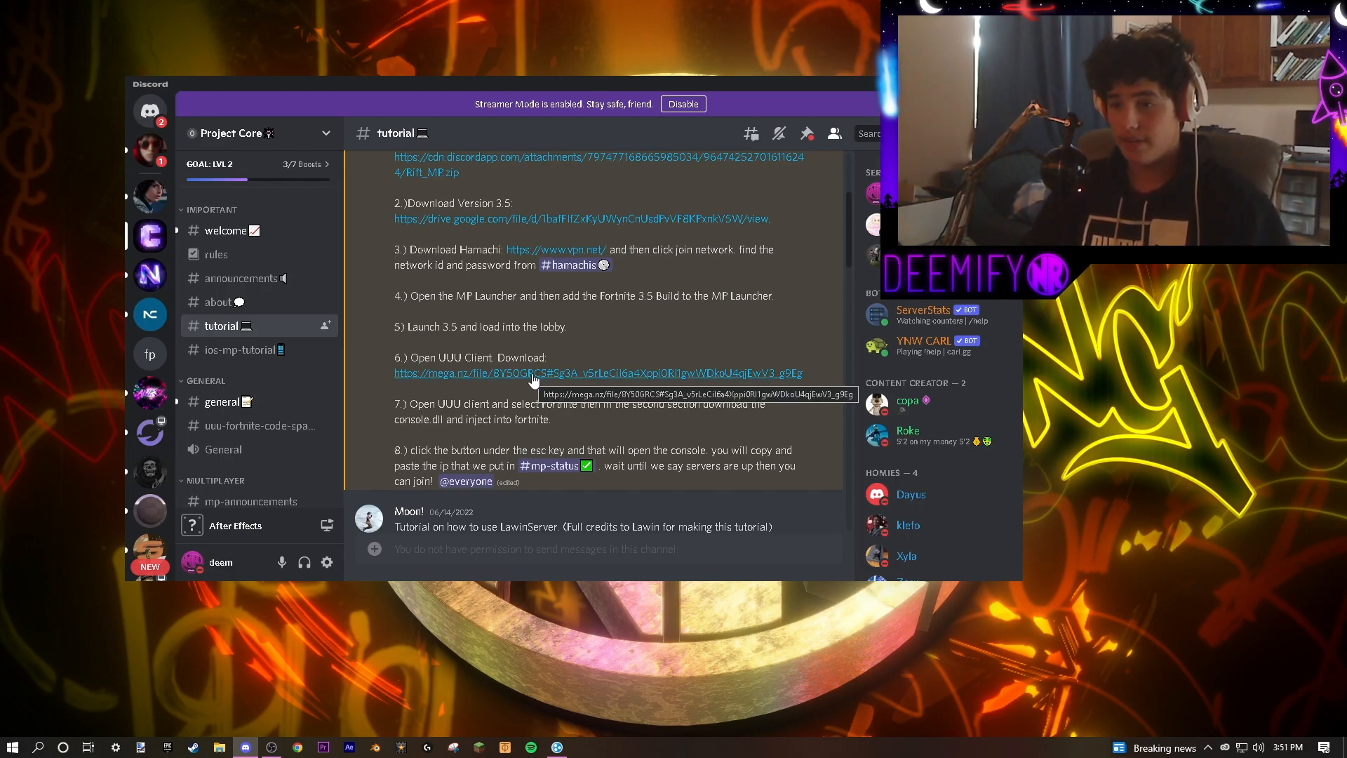
mouse_move(535, 348)
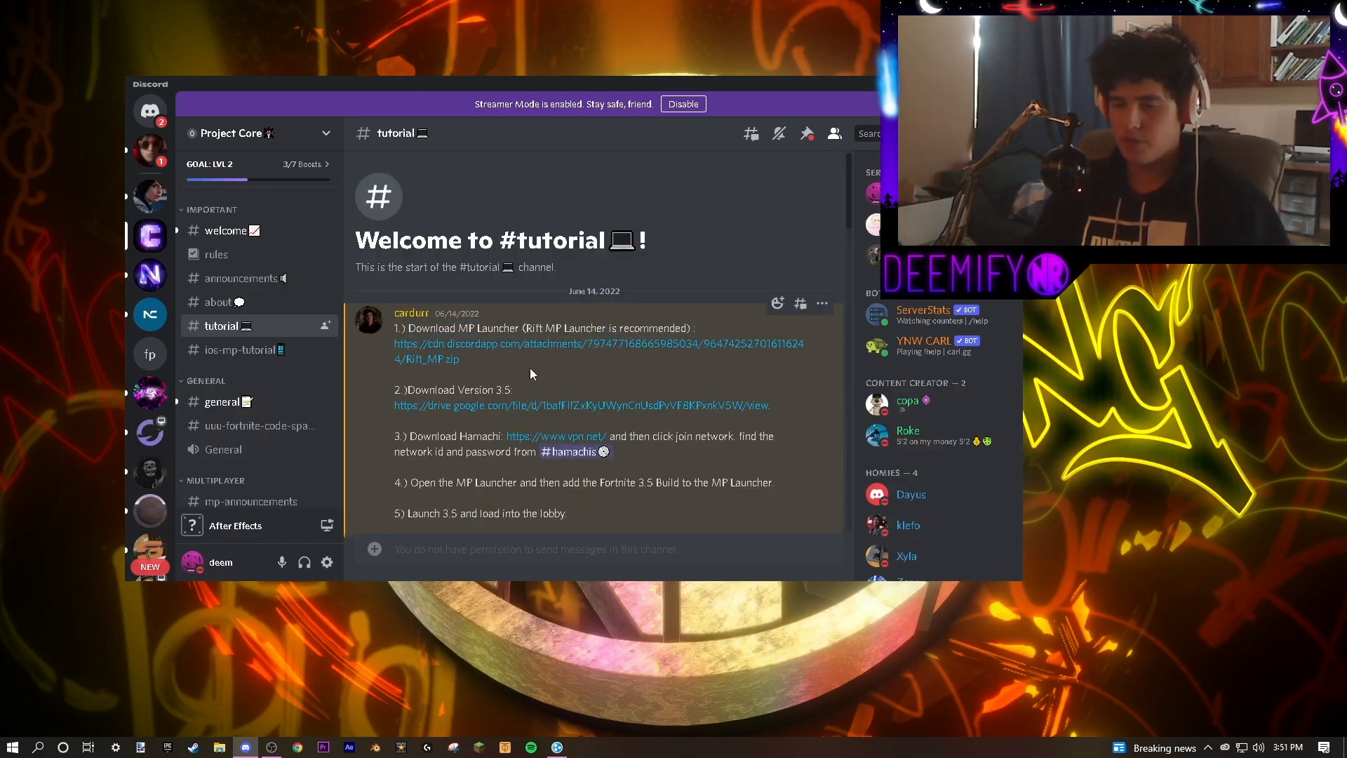
scroll("down", 3)
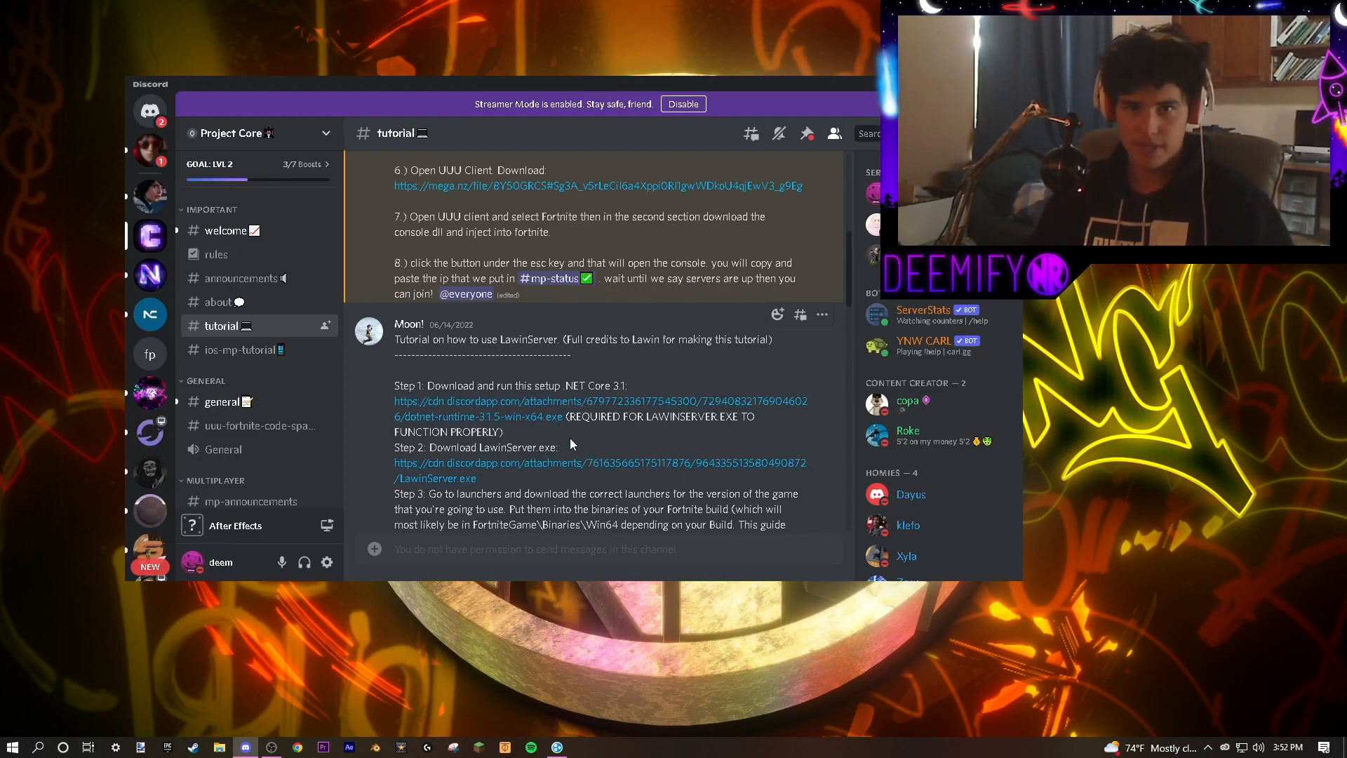
- Follow the LawinServer GitHub link and download the repository as a ZIP
left_click_drag(393, 462, 478, 478)
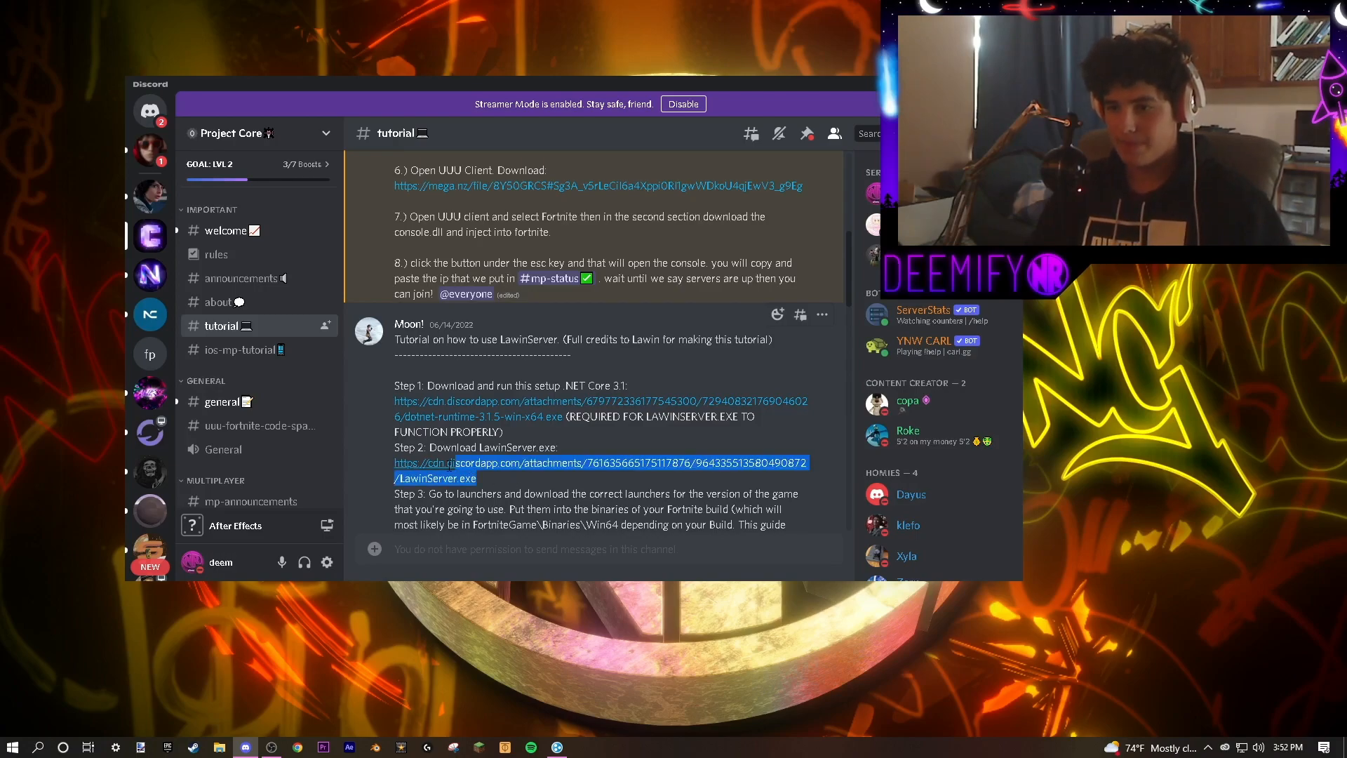
left_click(504, 481)
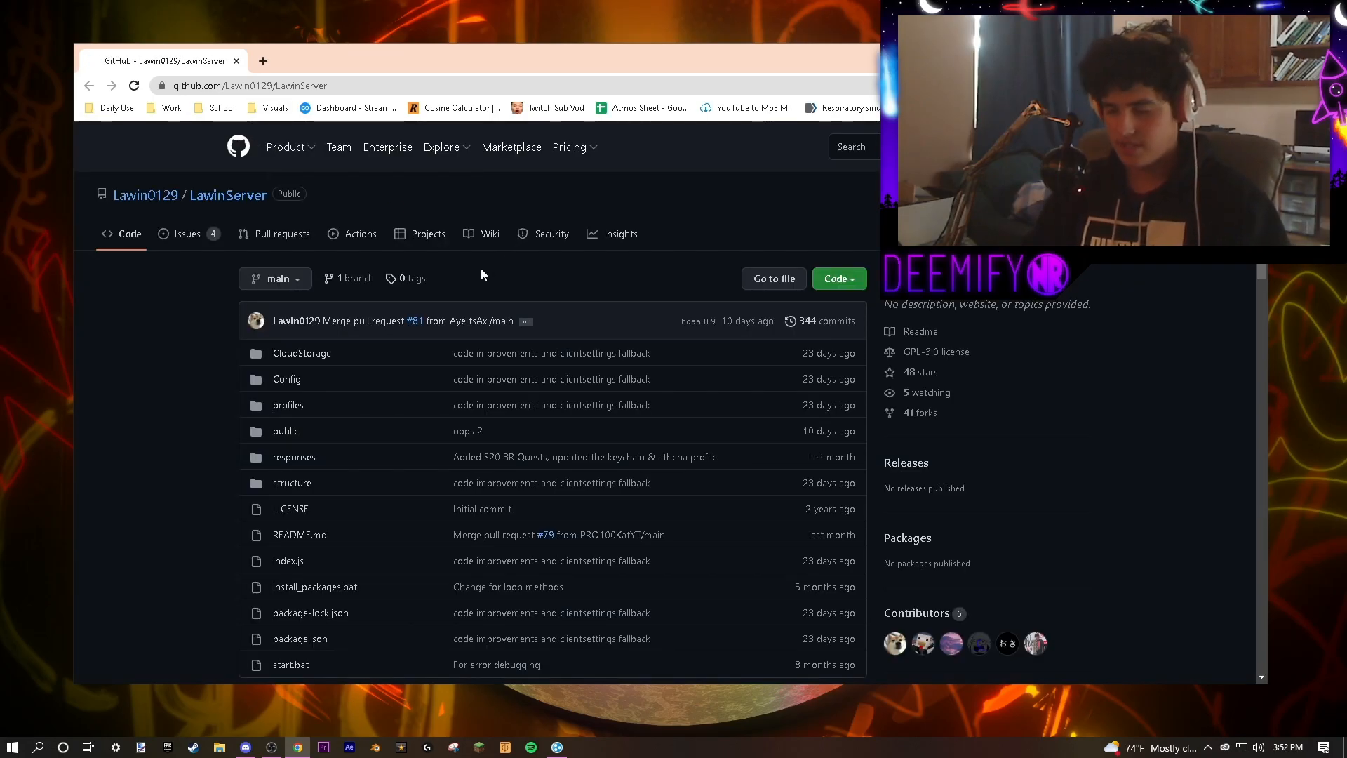
left_click(835, 278)
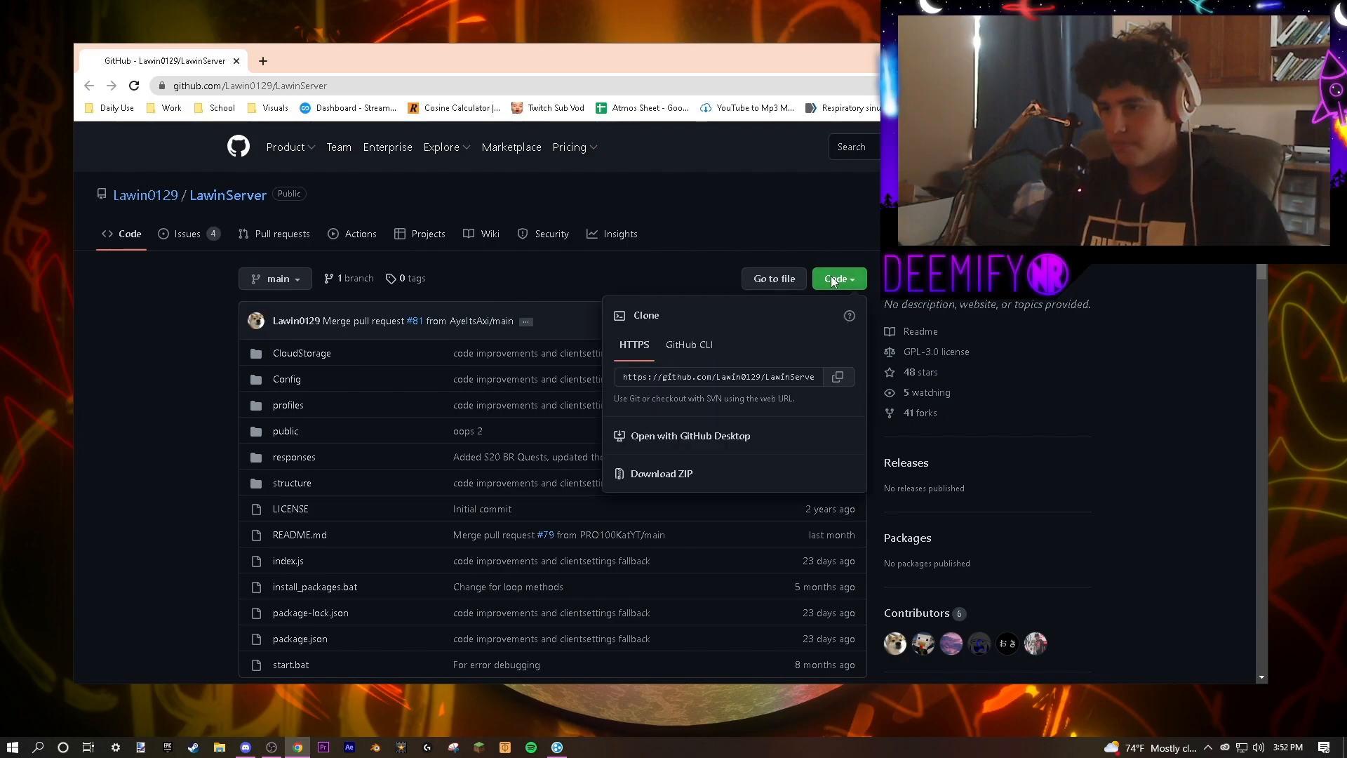
left_click(662, 474)
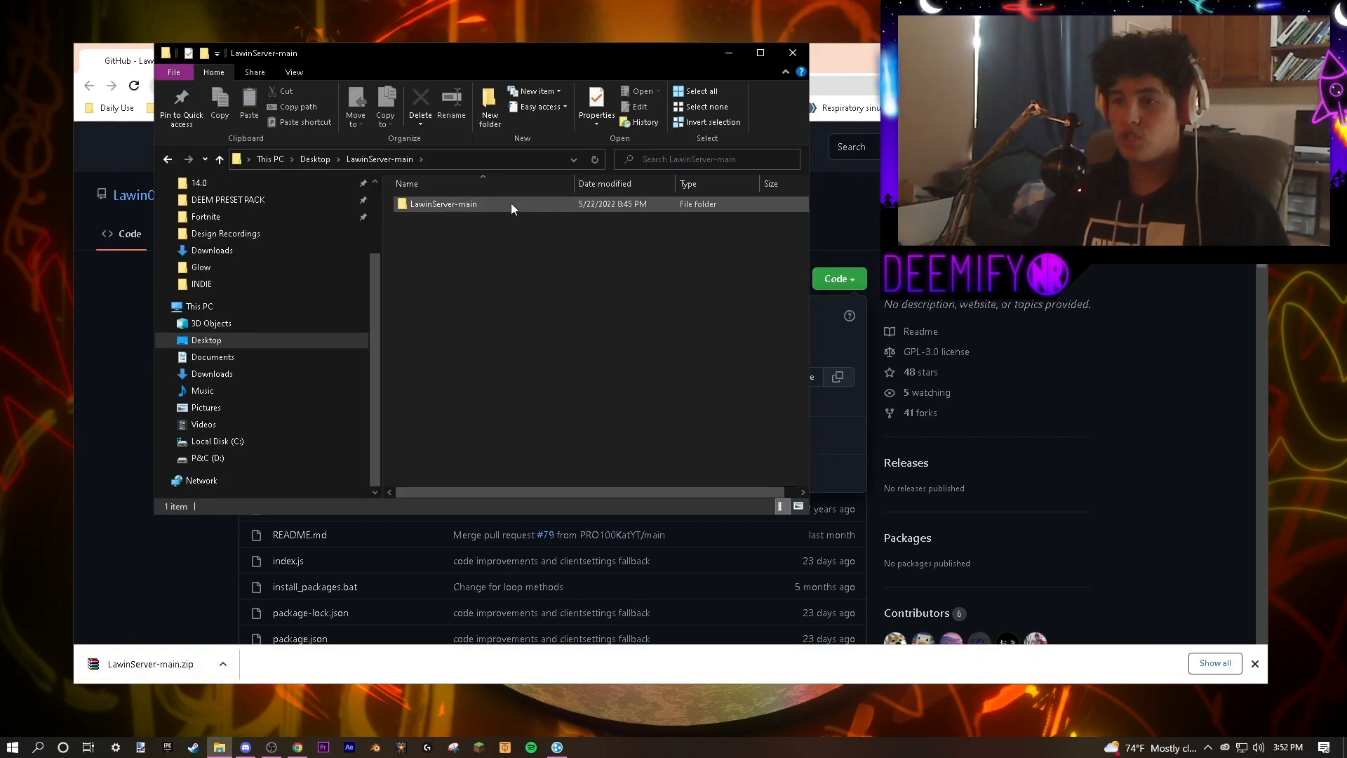
- Open the inner LawinServer-main folder to view its 16 server files, then minimize
double_click(443, 204)
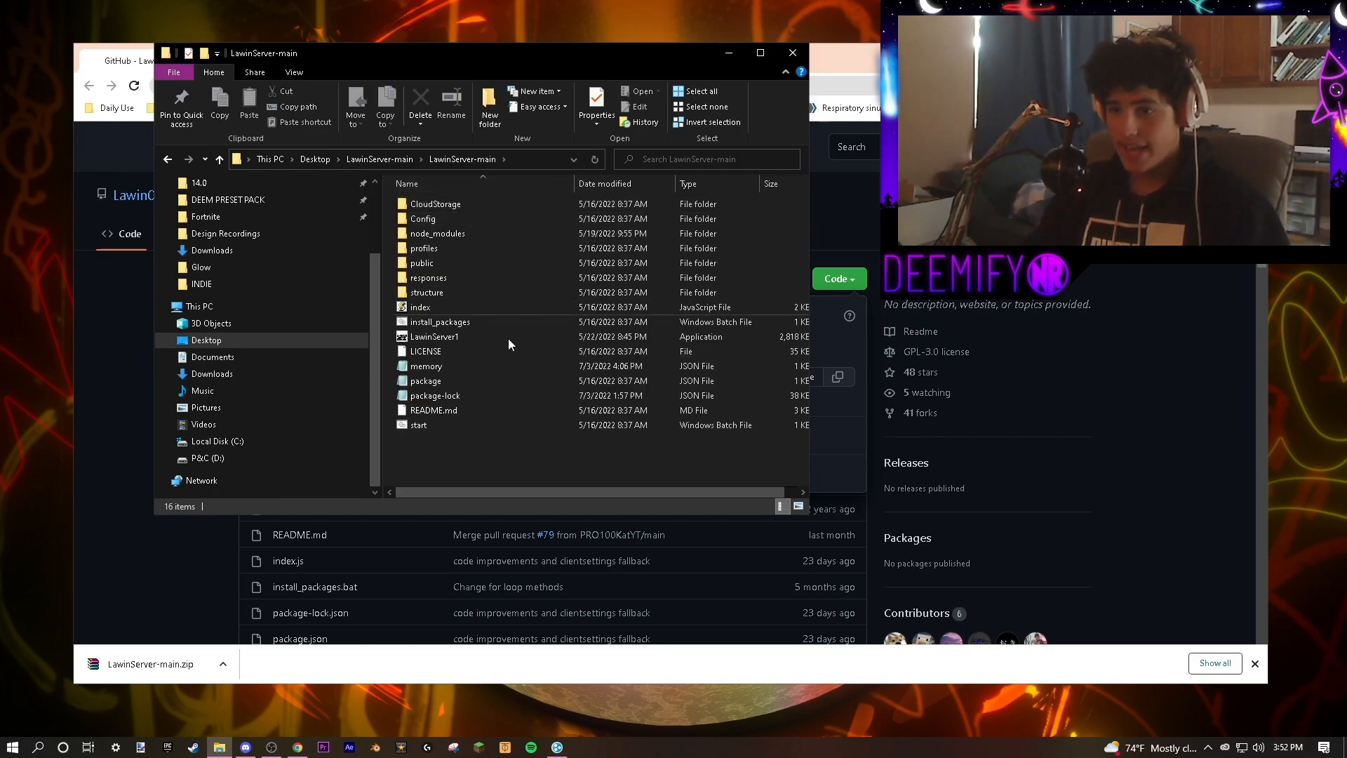
mouse_move(440, 321)
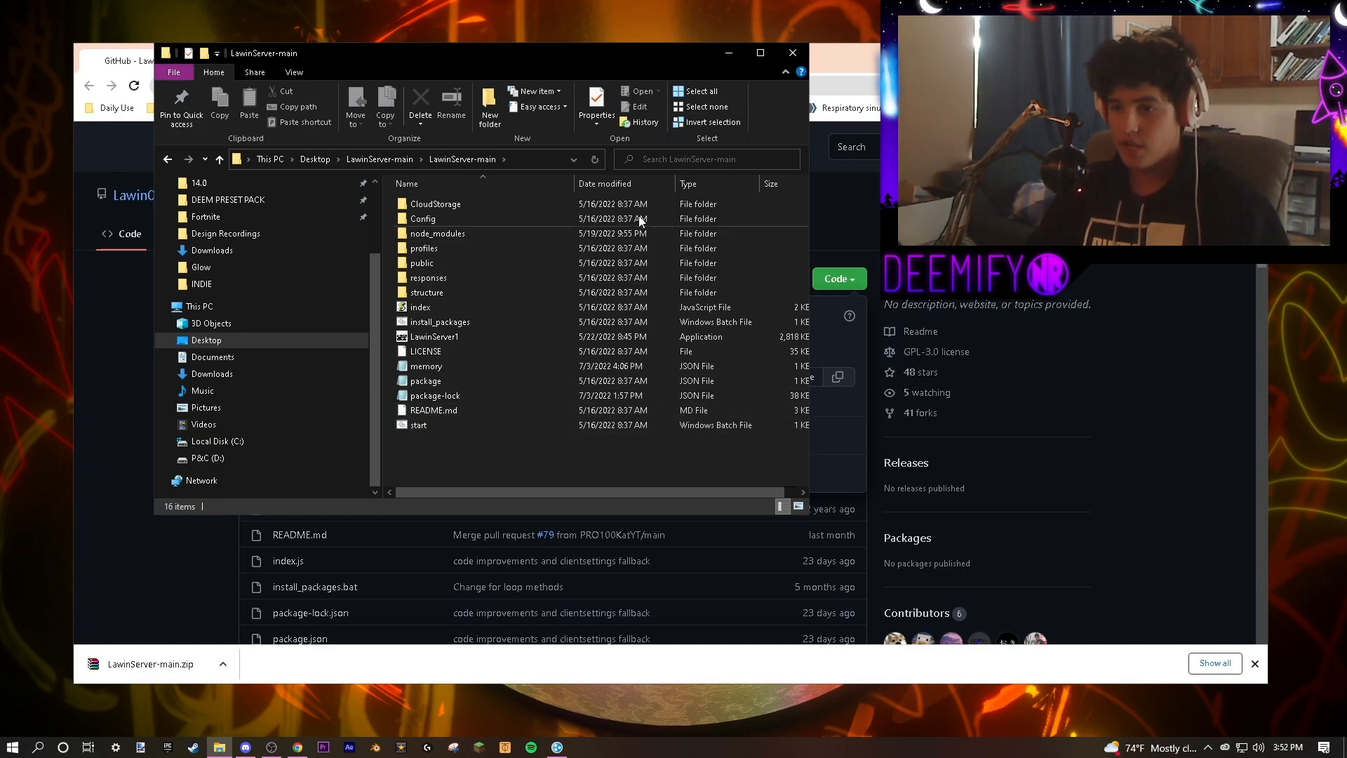
left_click(433, 410)
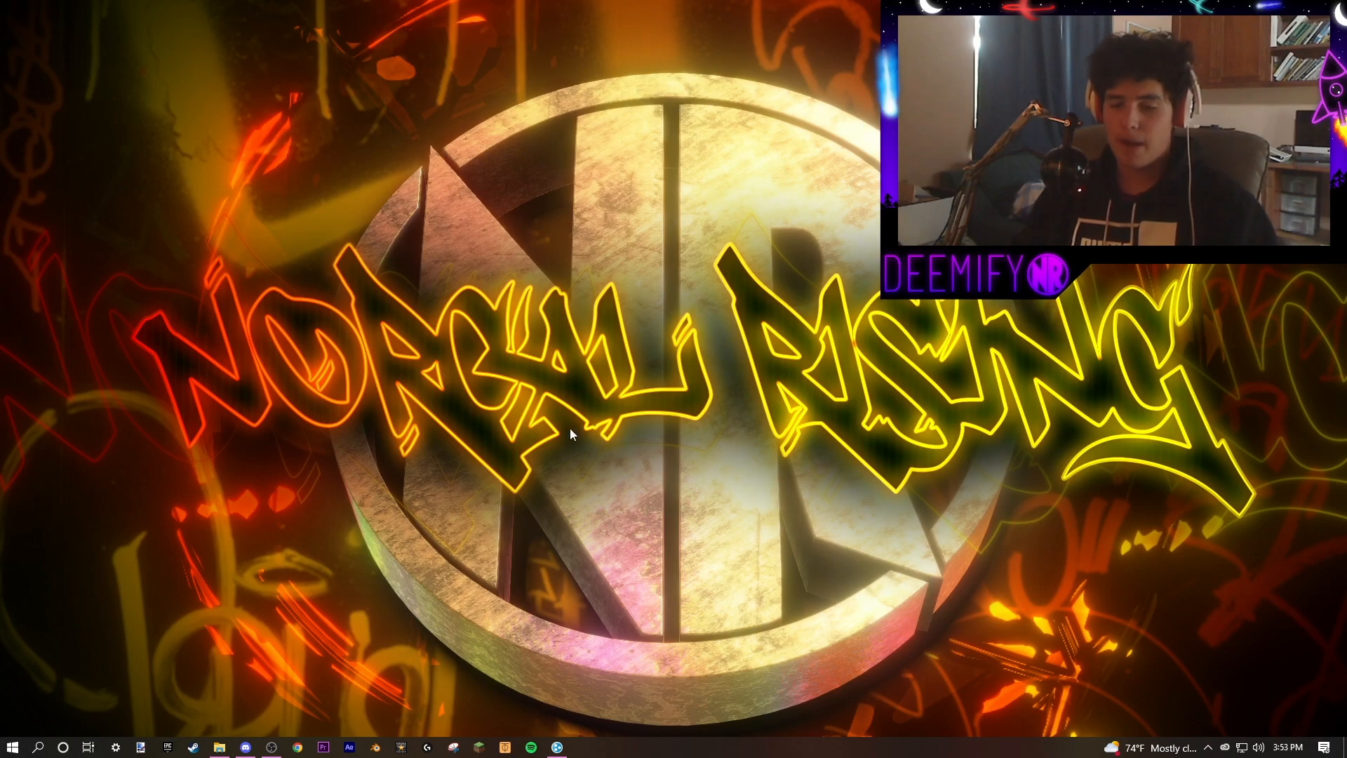
- Start the LawinServer proxy console on port 9999 and a Node.js prompt
left_click(219, 746)
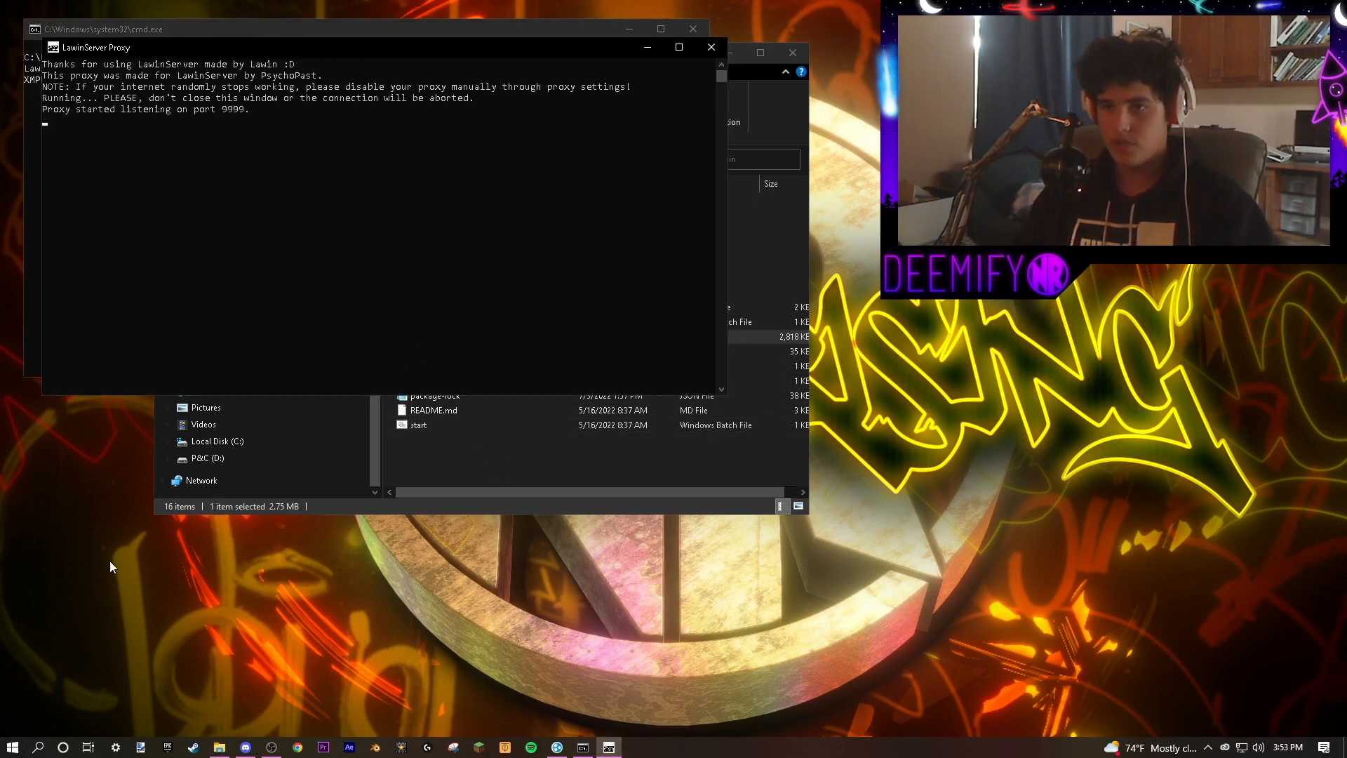
left_click(62, 746)
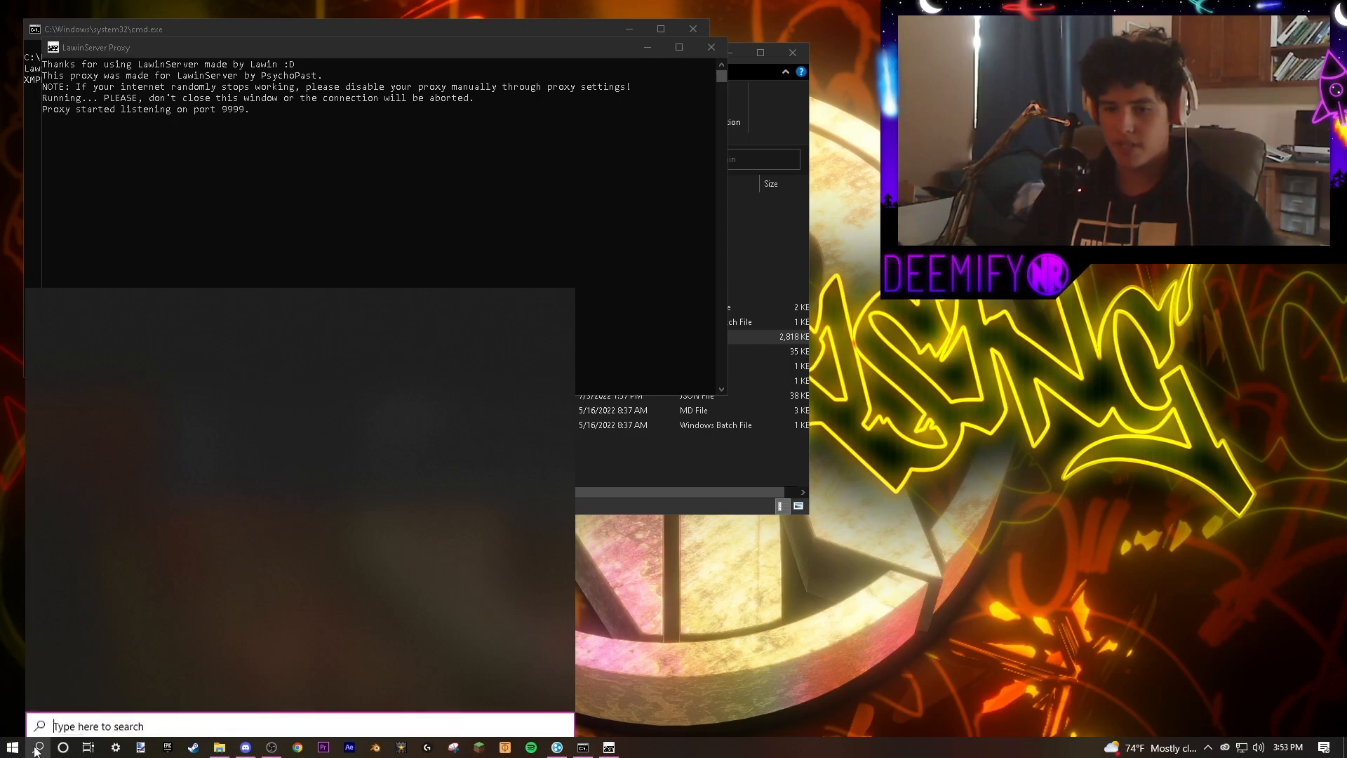
left_click(12, 747)
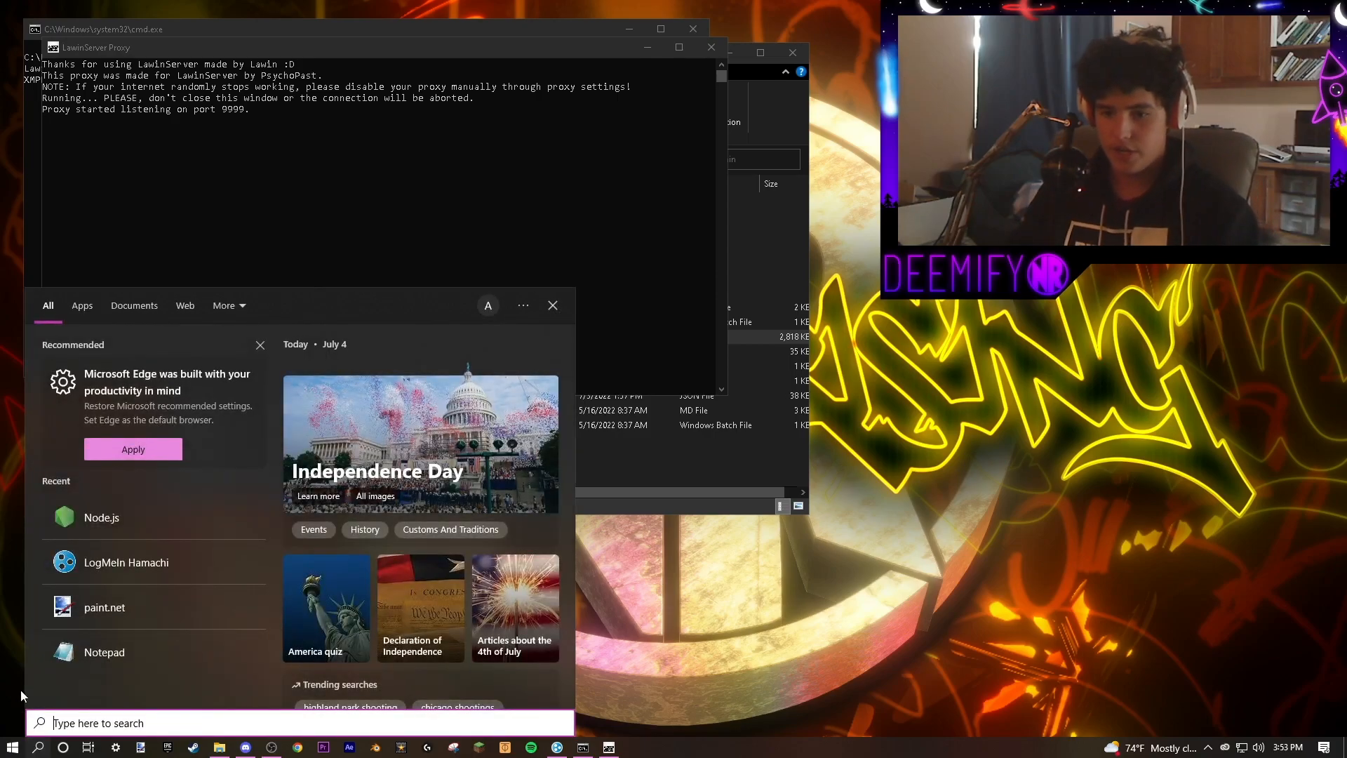
left_click(101, 517)
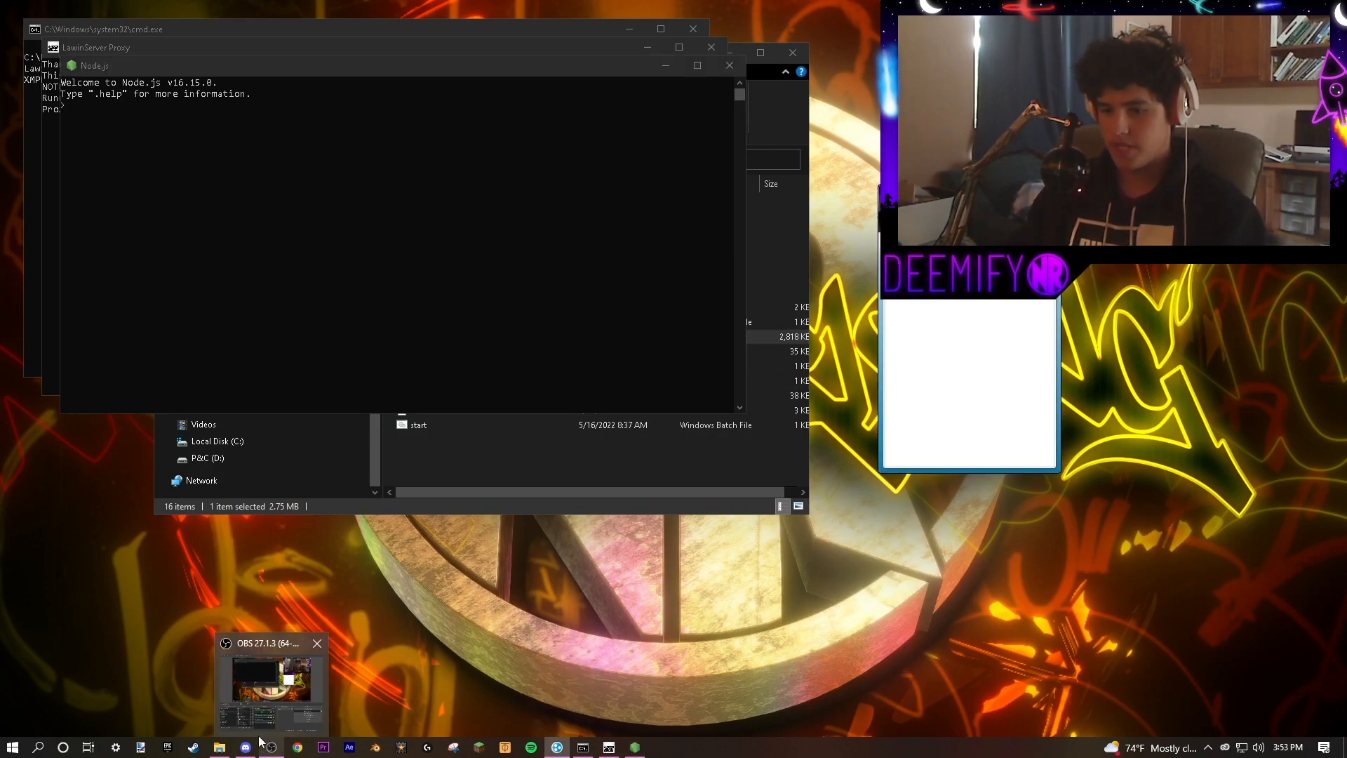
- View Discord's #hamachis channel, then open the Fortnite3.5 build folder on drive D
left_click(244, 746)
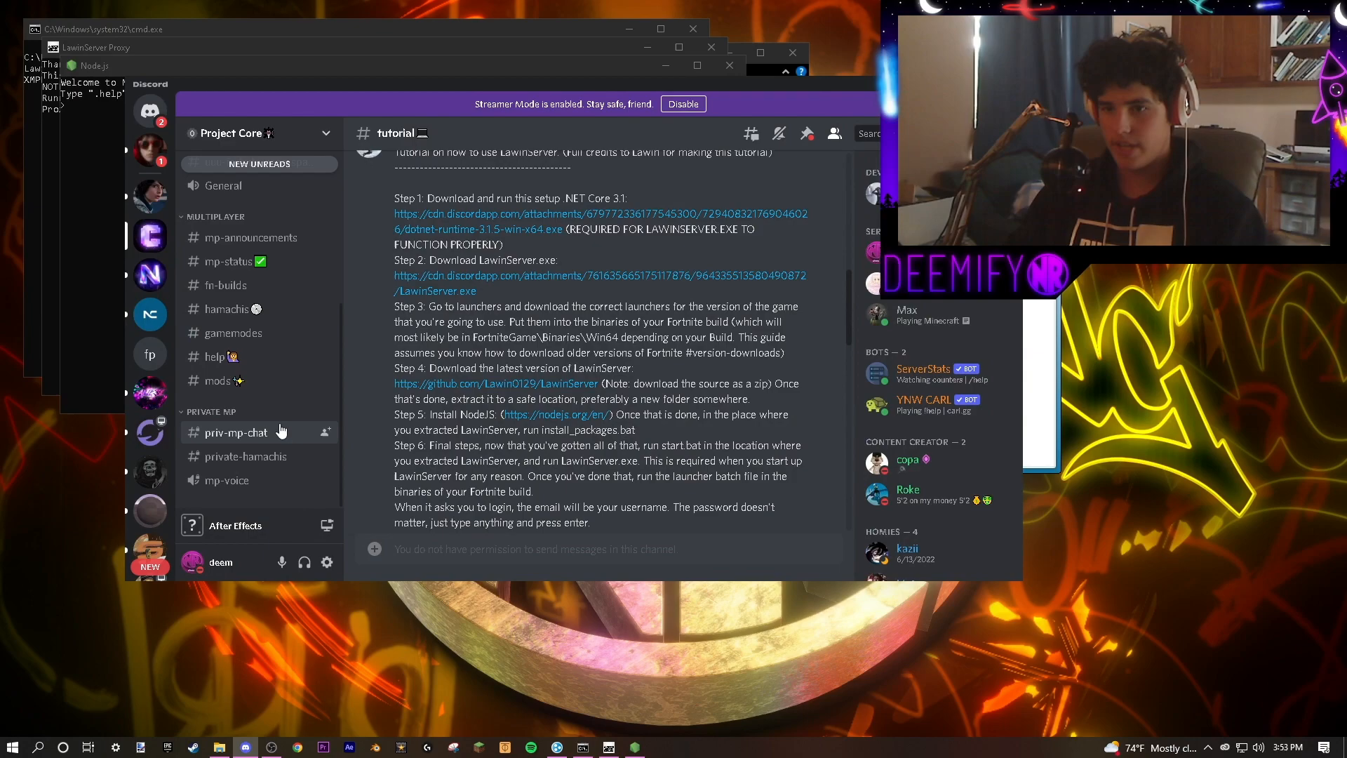
left_click(228, 309)
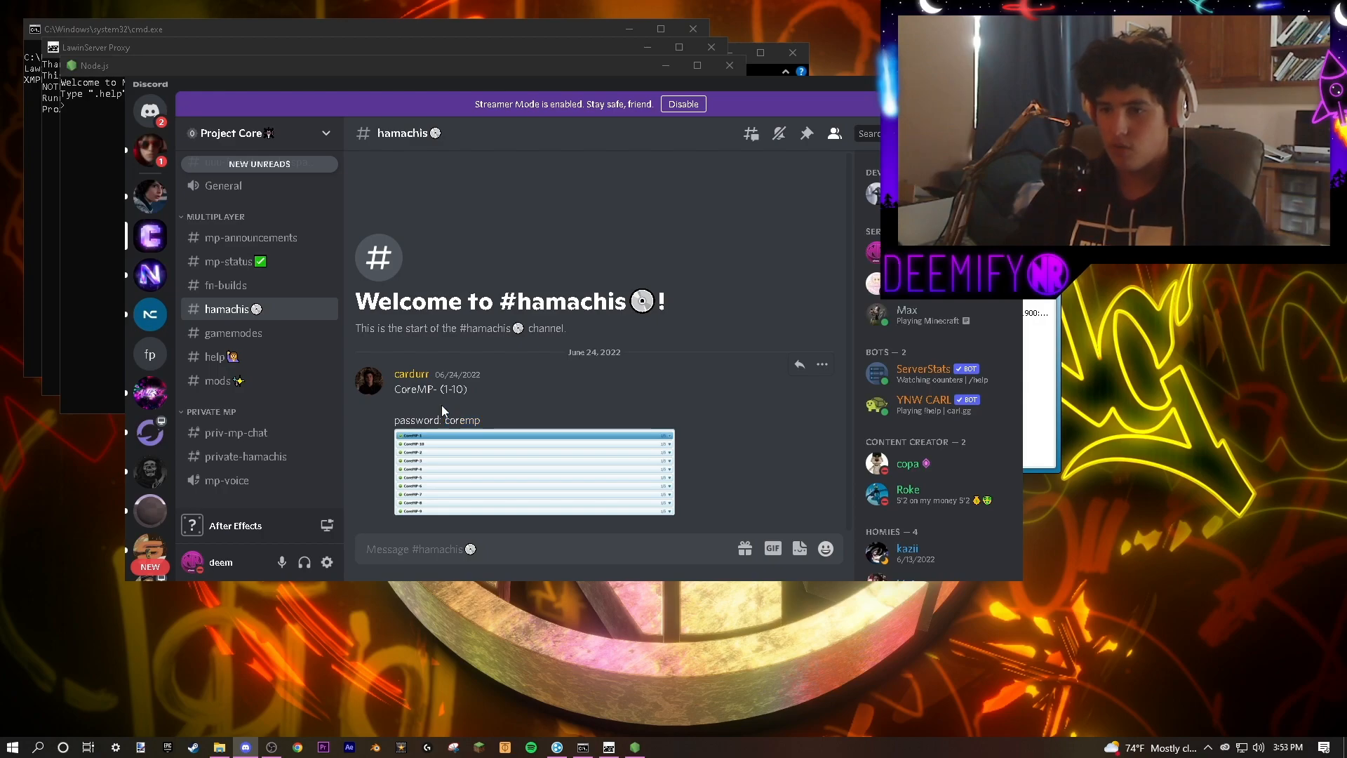
double_click(404, 390)
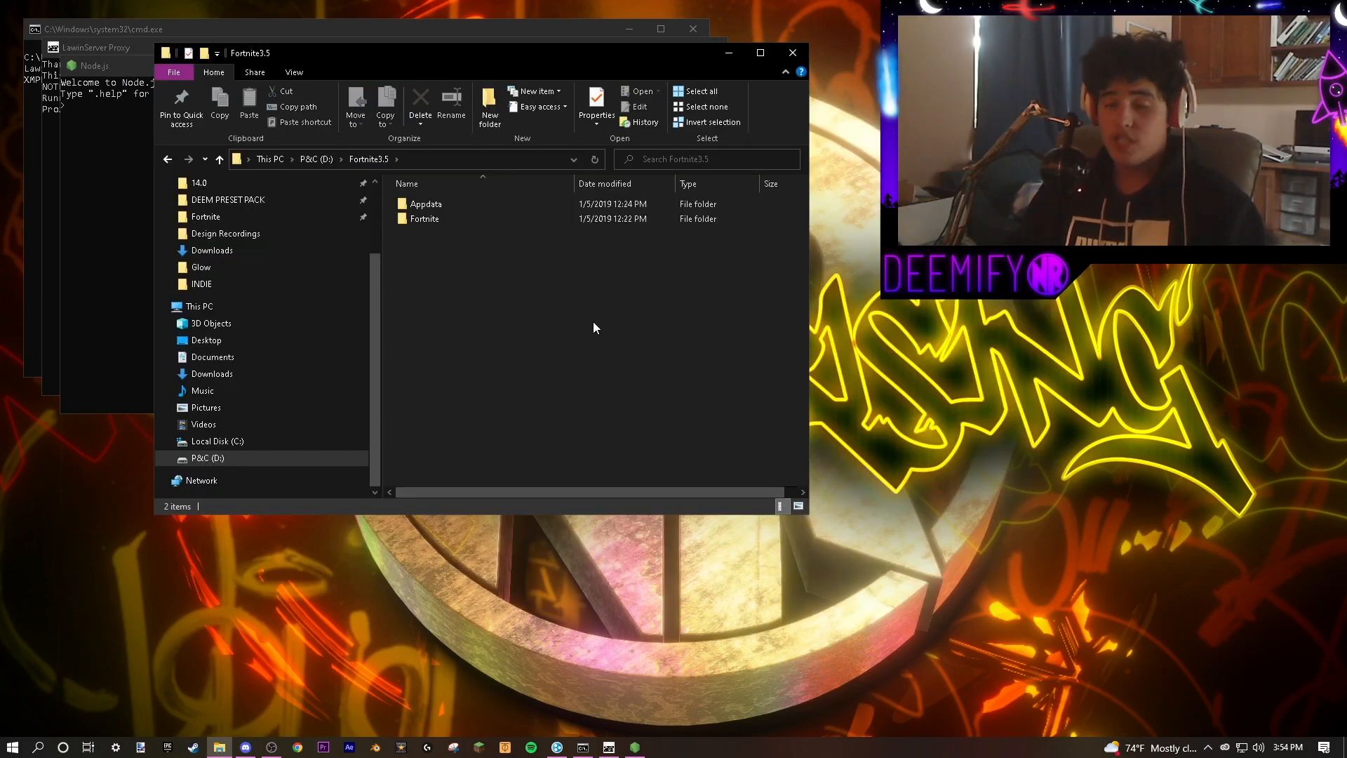
mouse_move(424, 219)
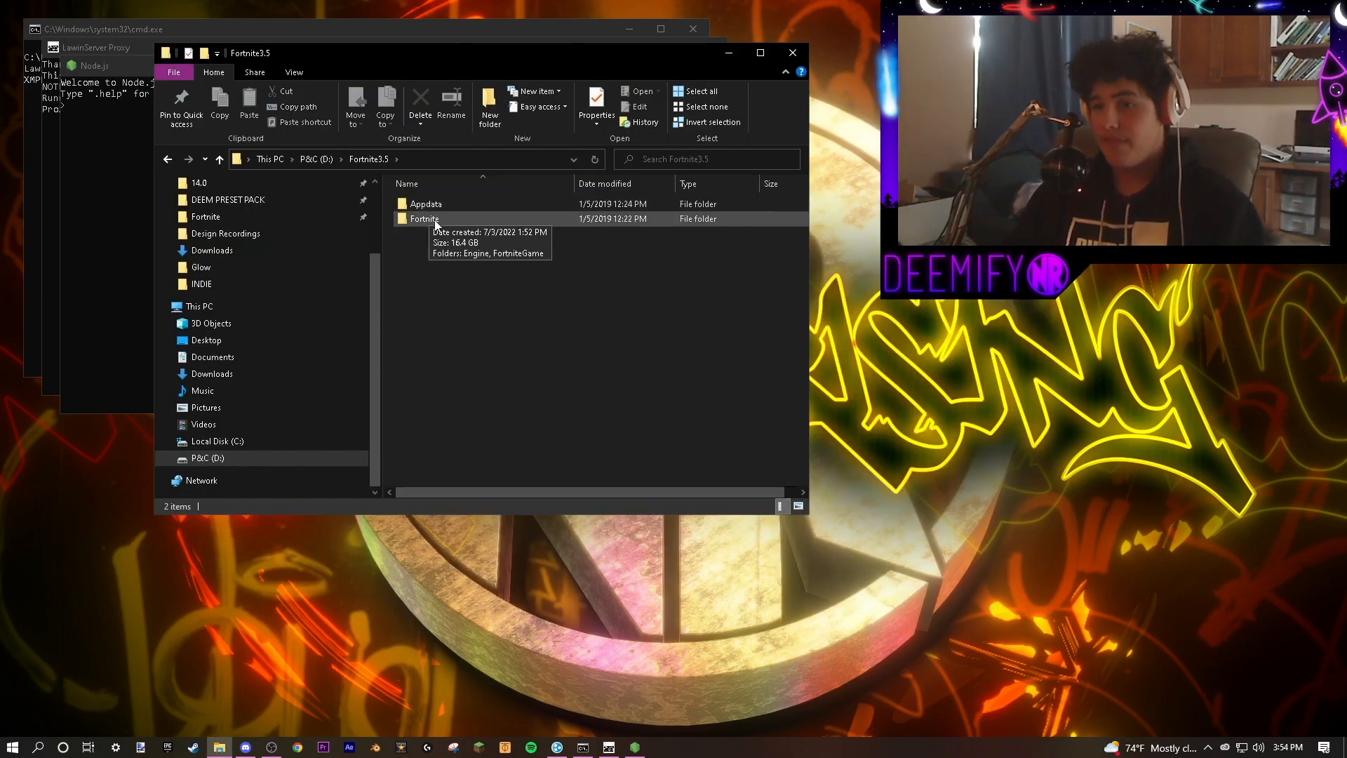
- Navigate through the Fortnite game folder into Binaries to reach Win64
double_click(424, 219)
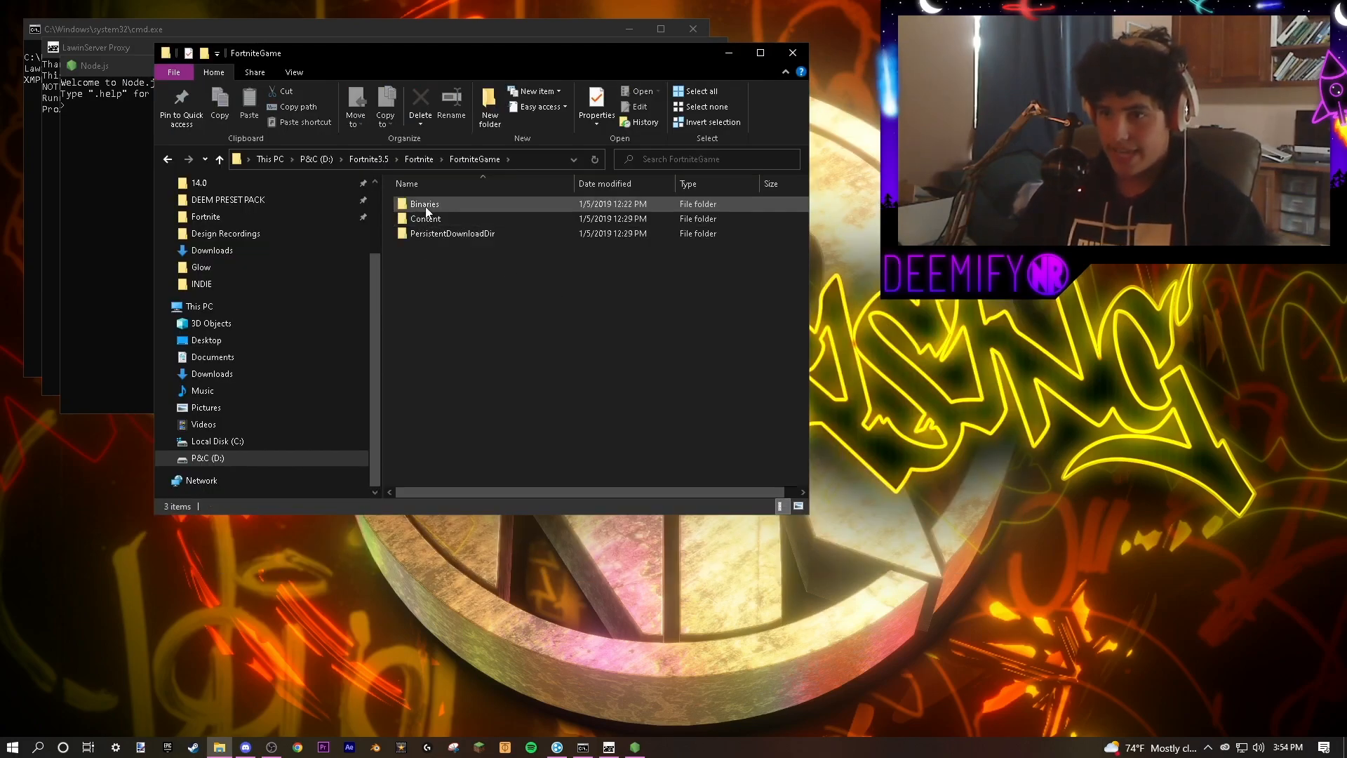
double_click(425, 204)
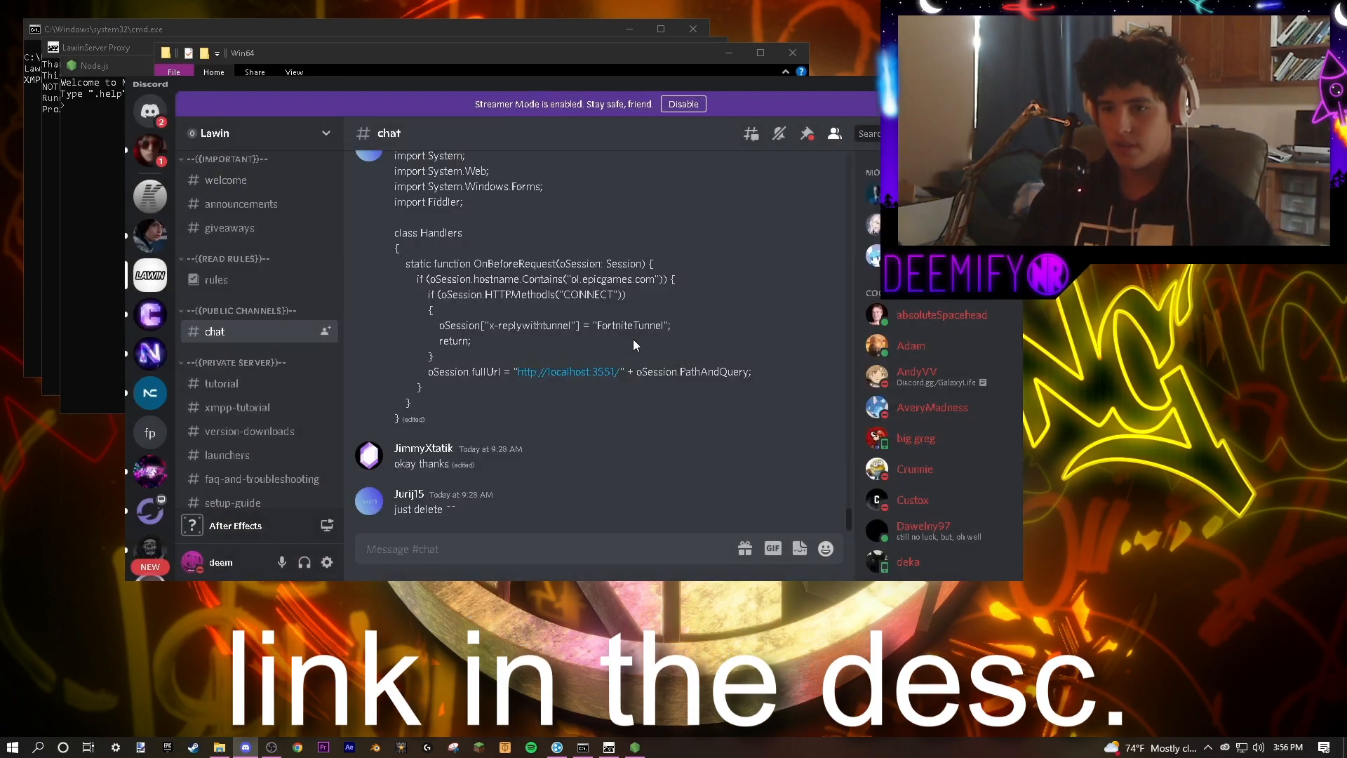
- View the Lawin server chat's Fiddler script, then return to the Win64 folder
left_click(227, 455)
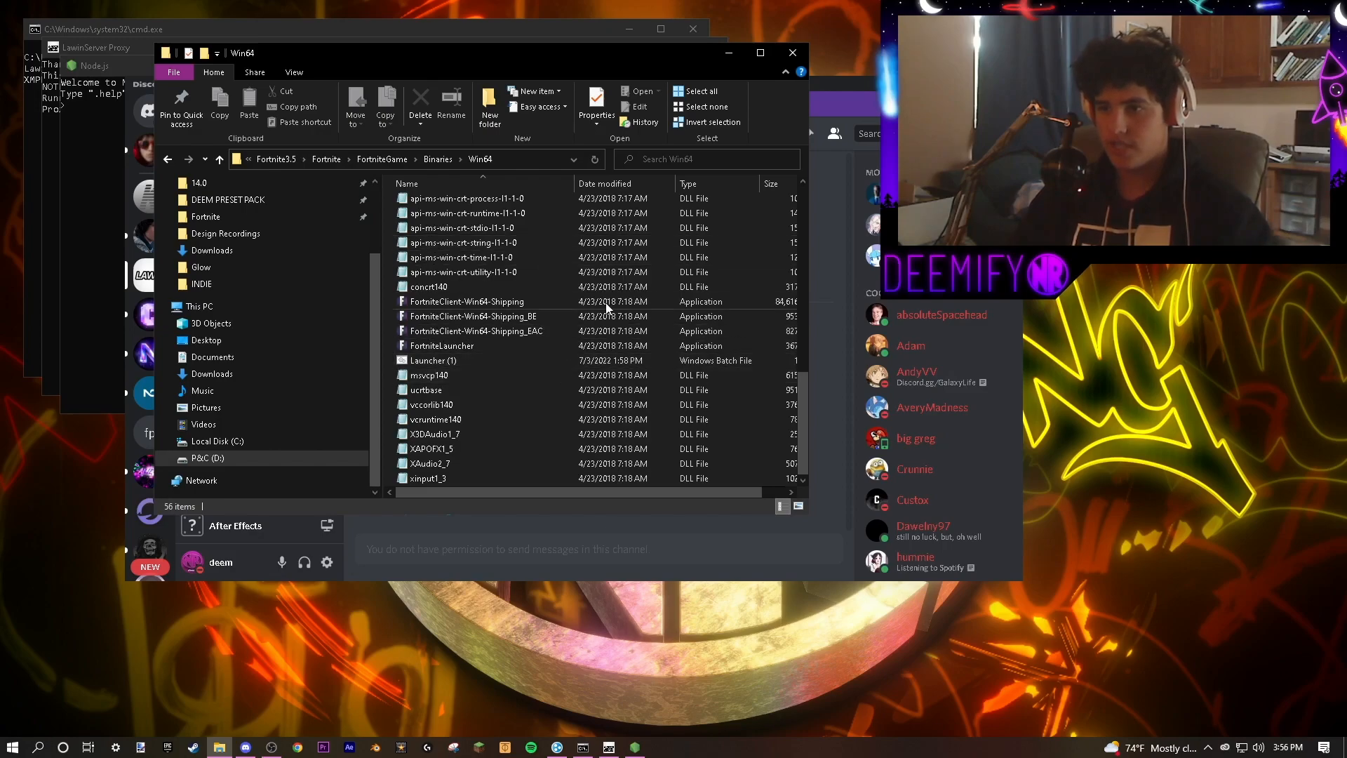
mouse_move(496, 360)
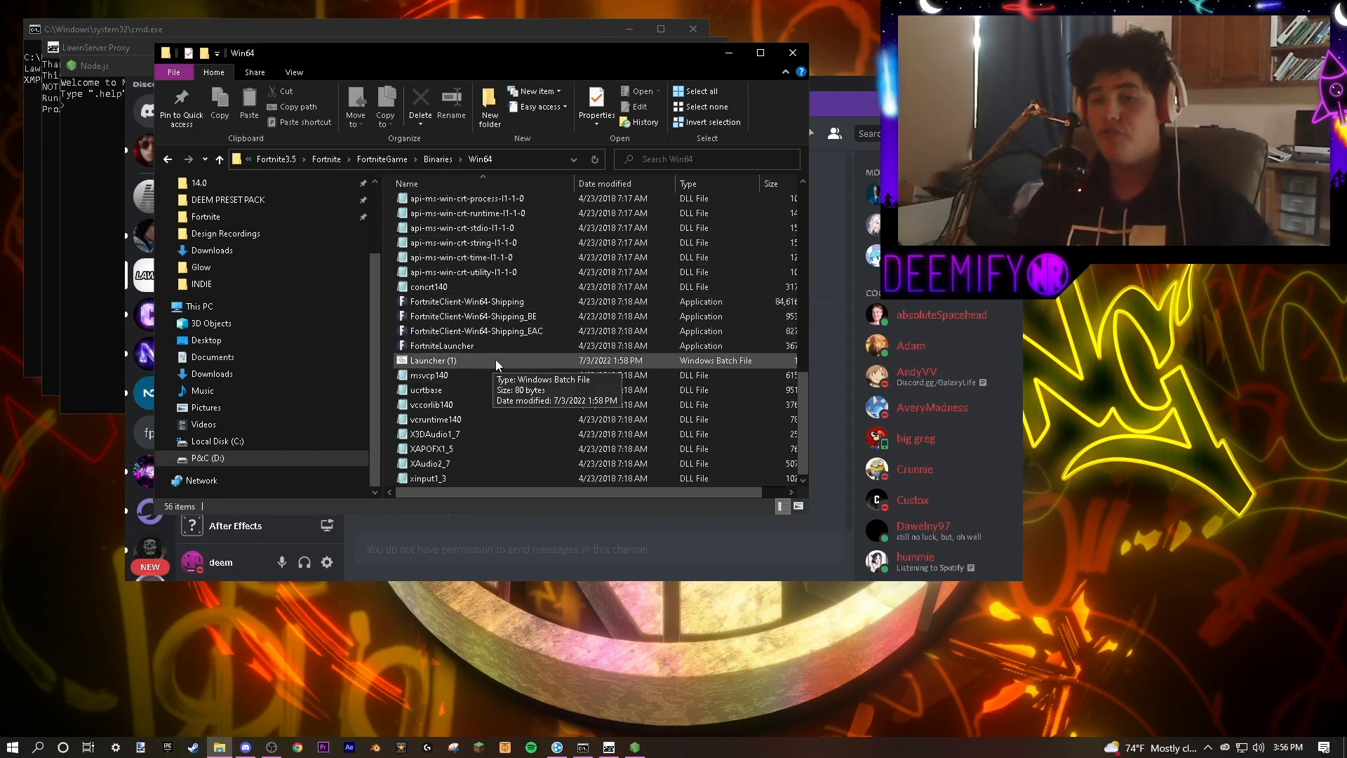
- Run the Launcher (1) batch file to reach Fortnite's LawinServer login screen
double_click(433, 360)
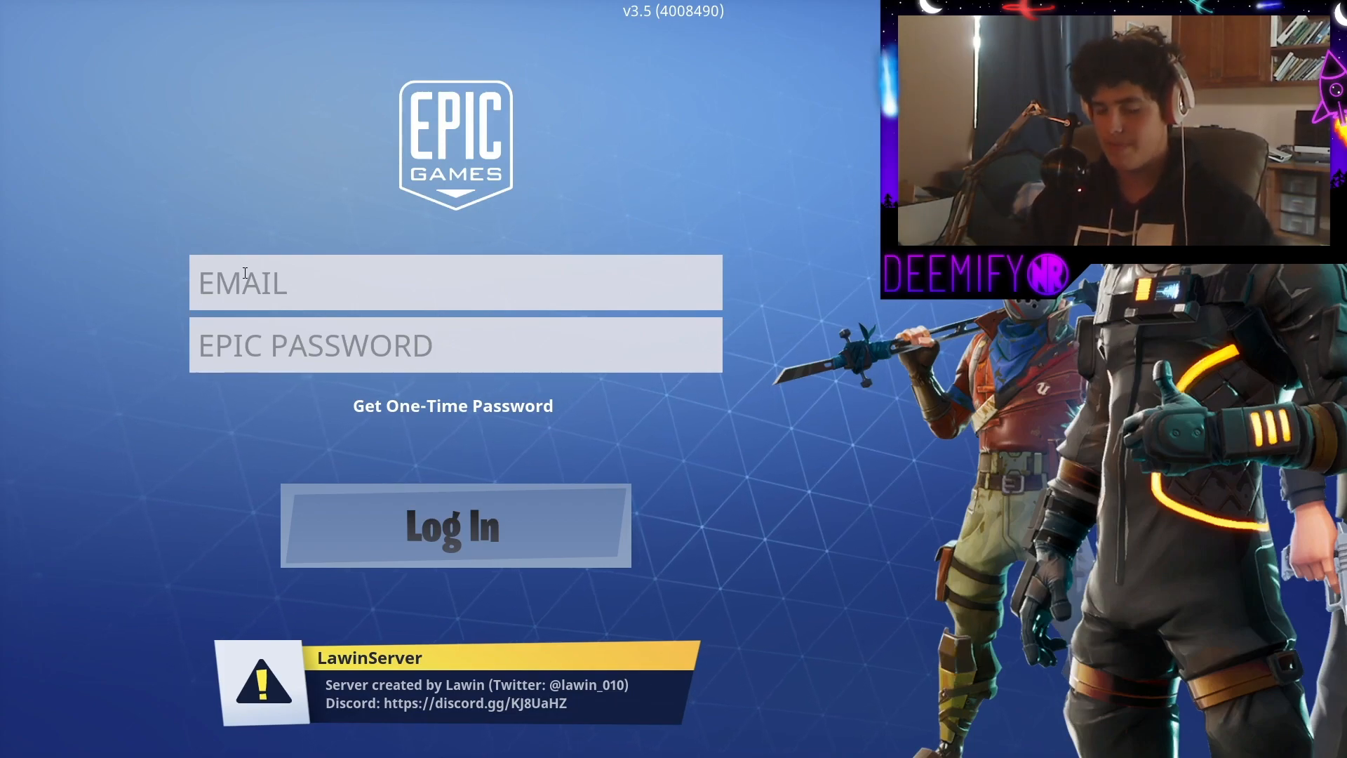
- Log in to Fortnite as 'fearless' with any password
type("f")
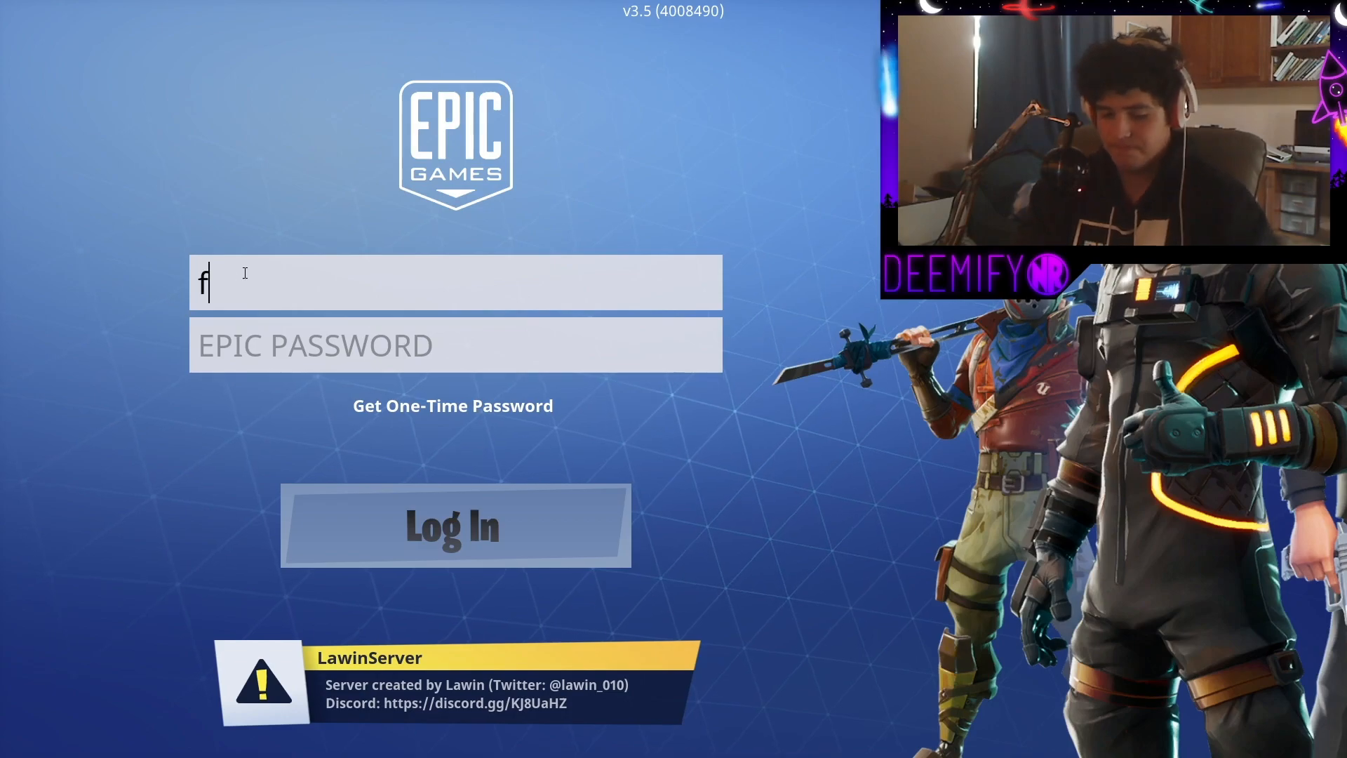
type("earless")
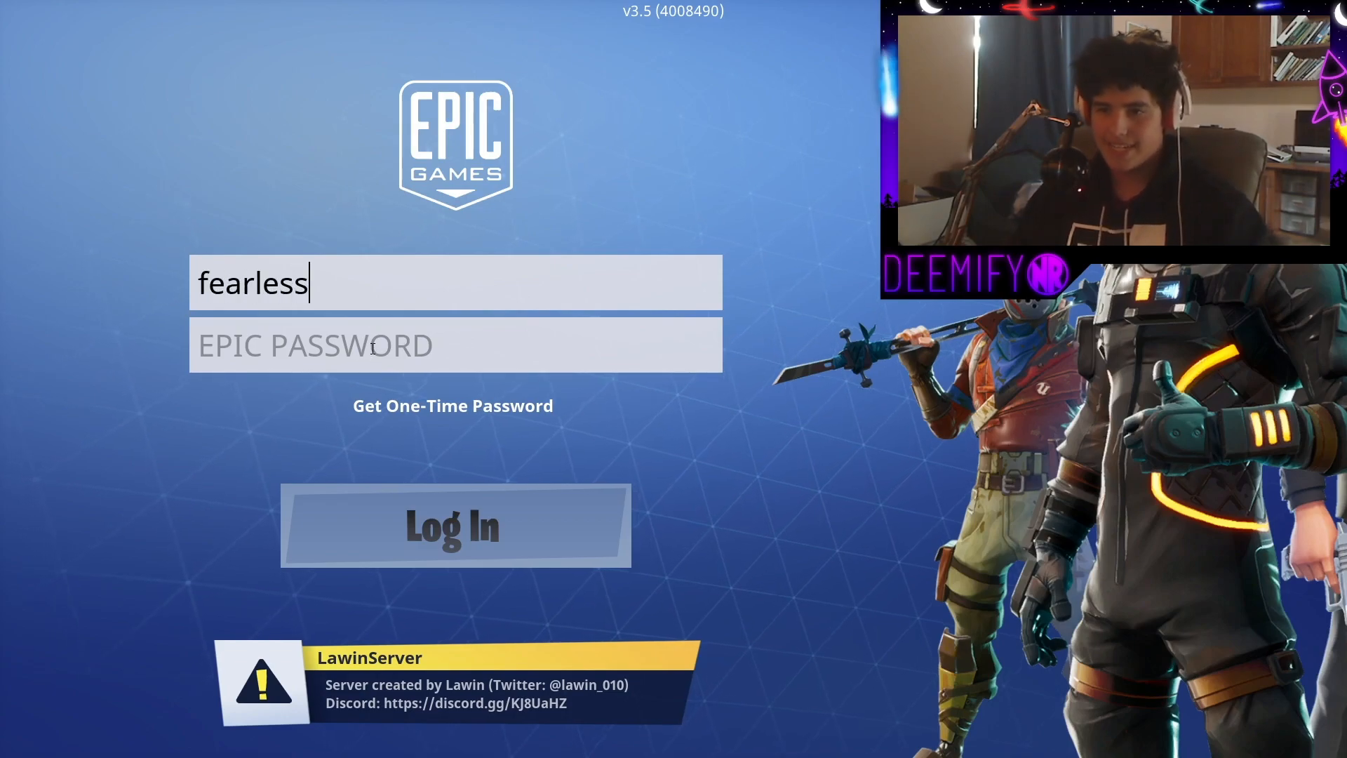
left_click(454, 346)
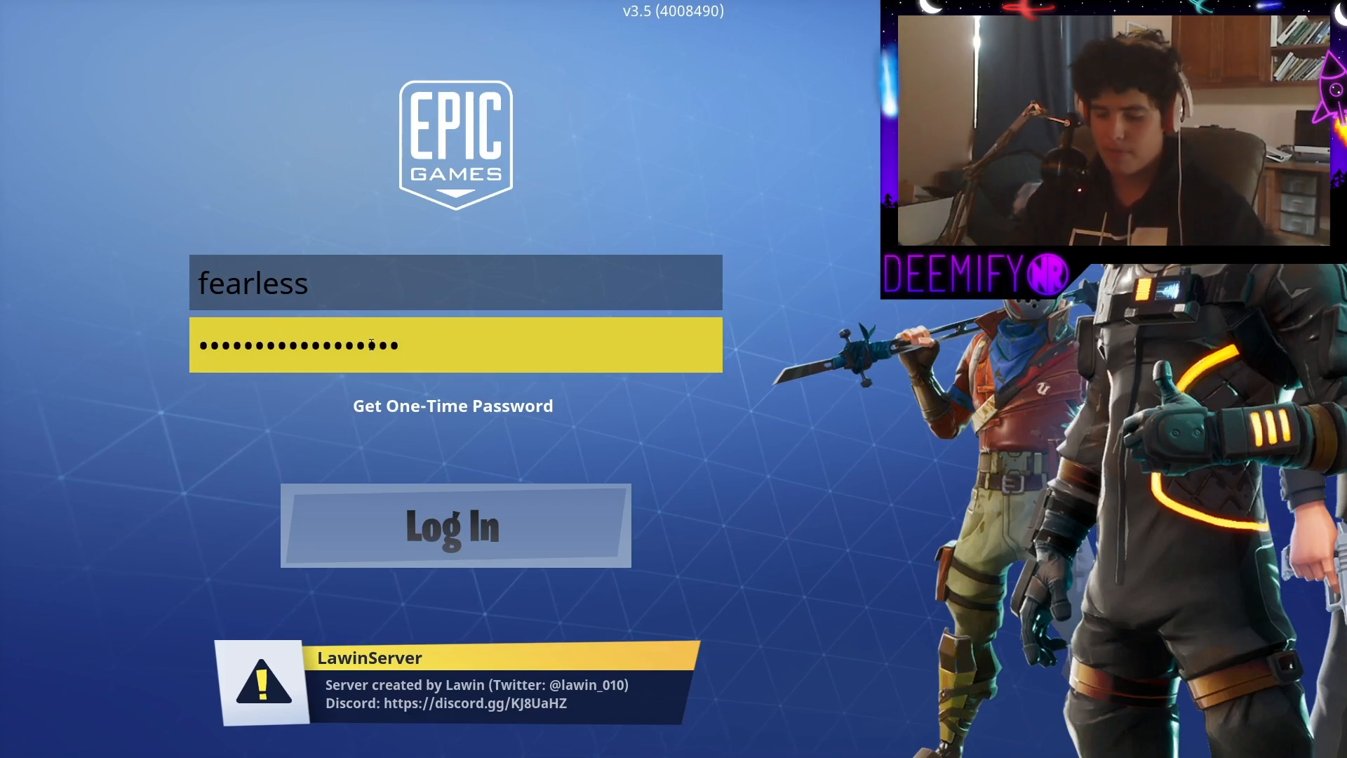
left_click(454, 525)
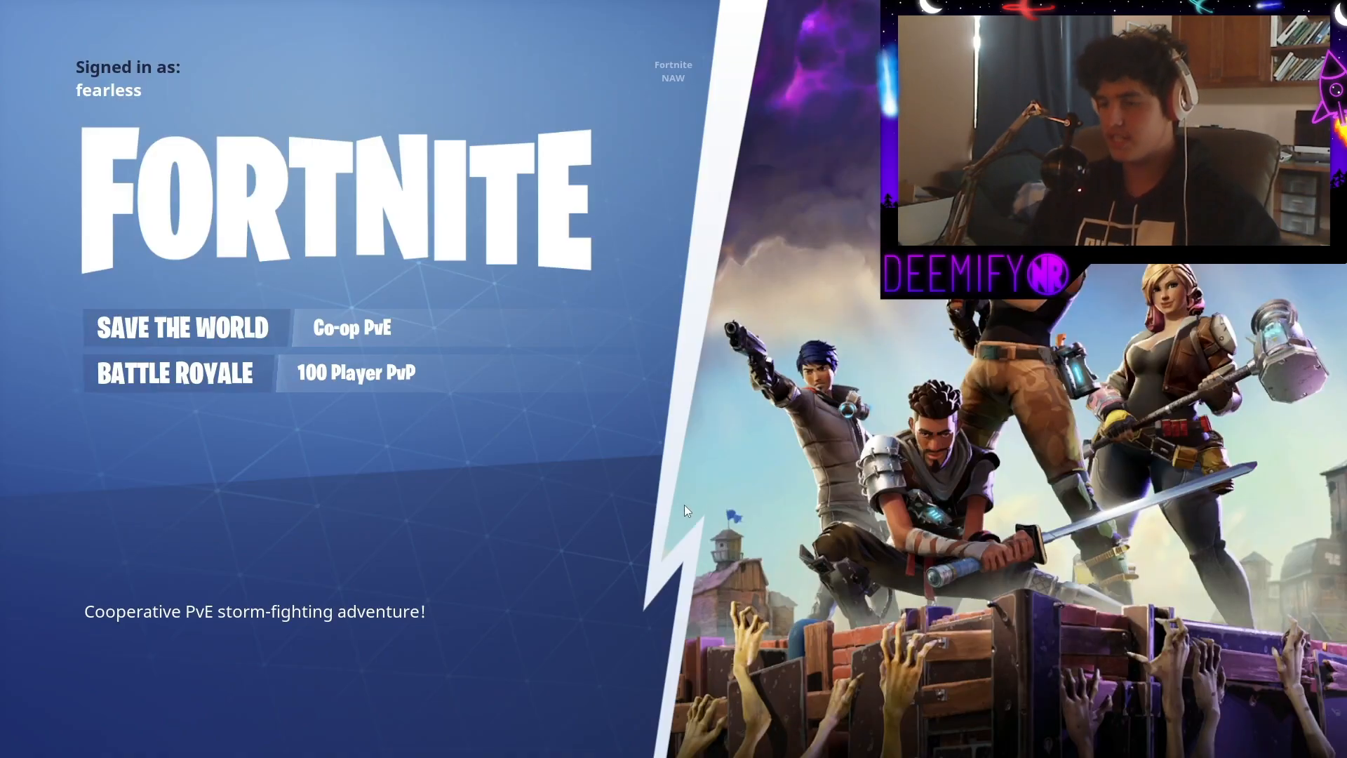
- Enter the Battle Royale lobby and check the equipped items in the Locker
left_click(176, 373)
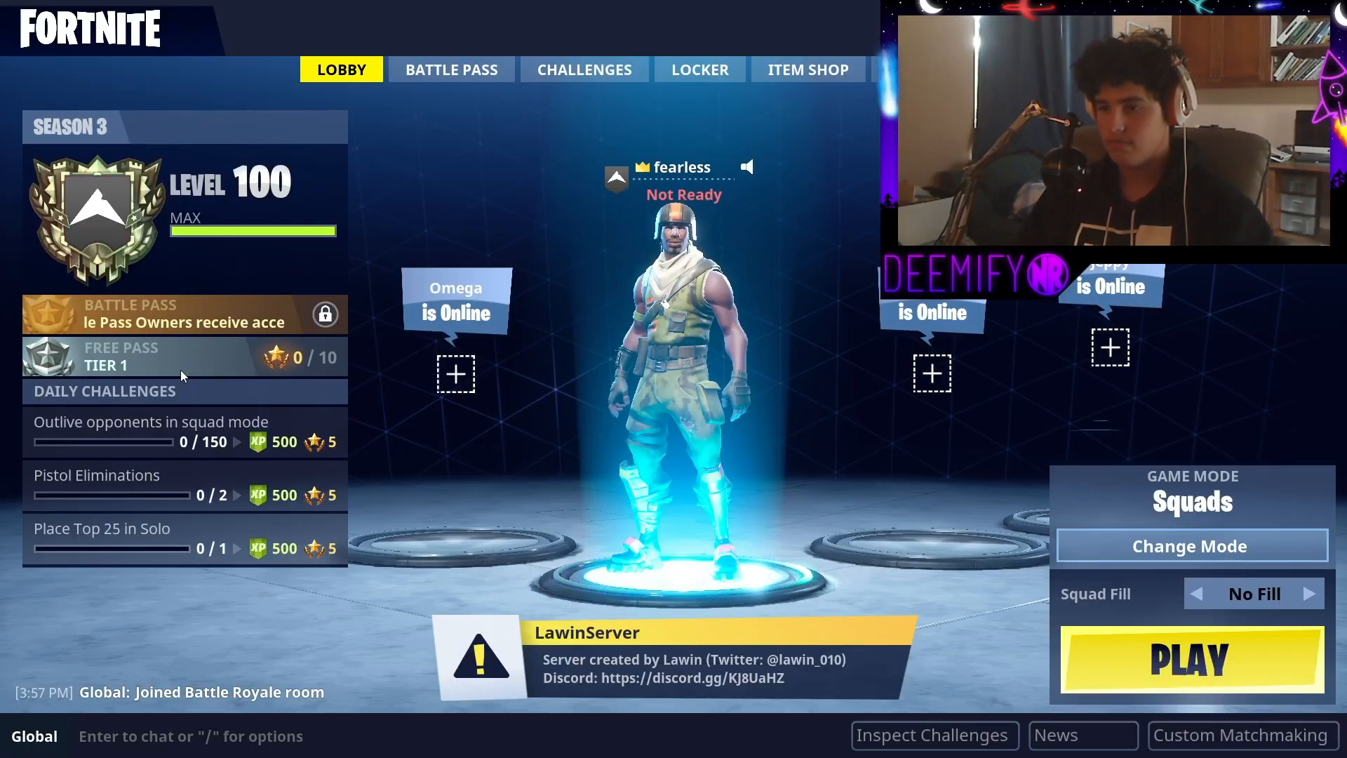
left_click(700, 70)
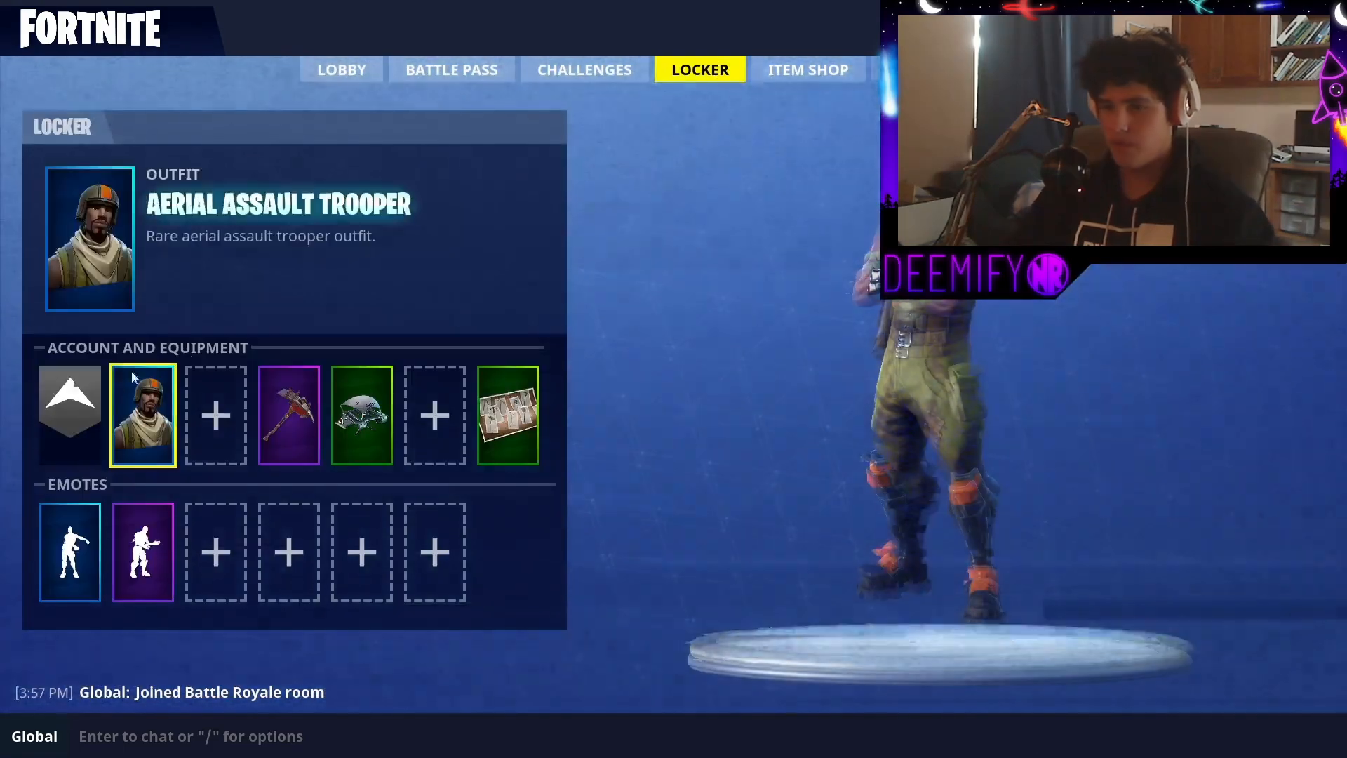
left_click(142, 414)
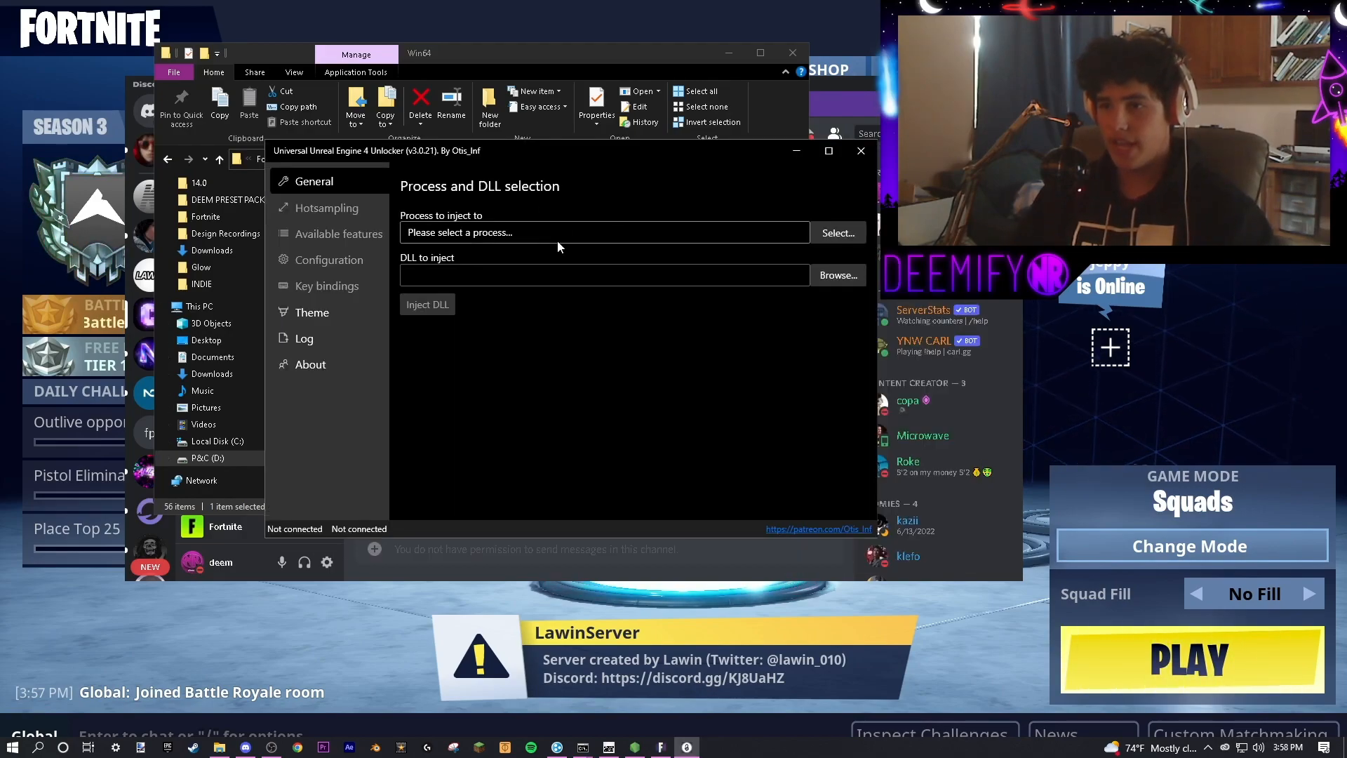
- Inject UniversalFNConsole.dll into the FortniteClient-Win64-Shipping process with the UUU unlocker
left_click(837, 232)
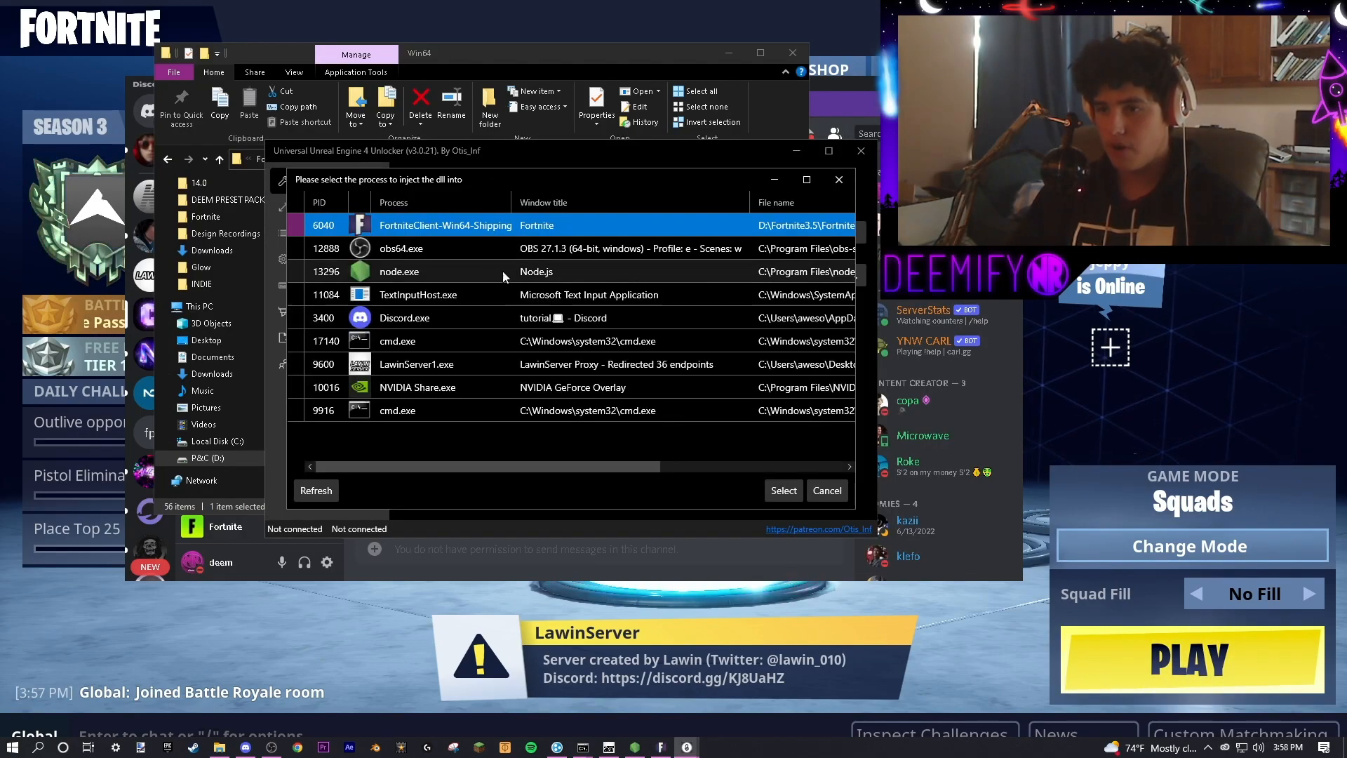
left_click(782, 490)
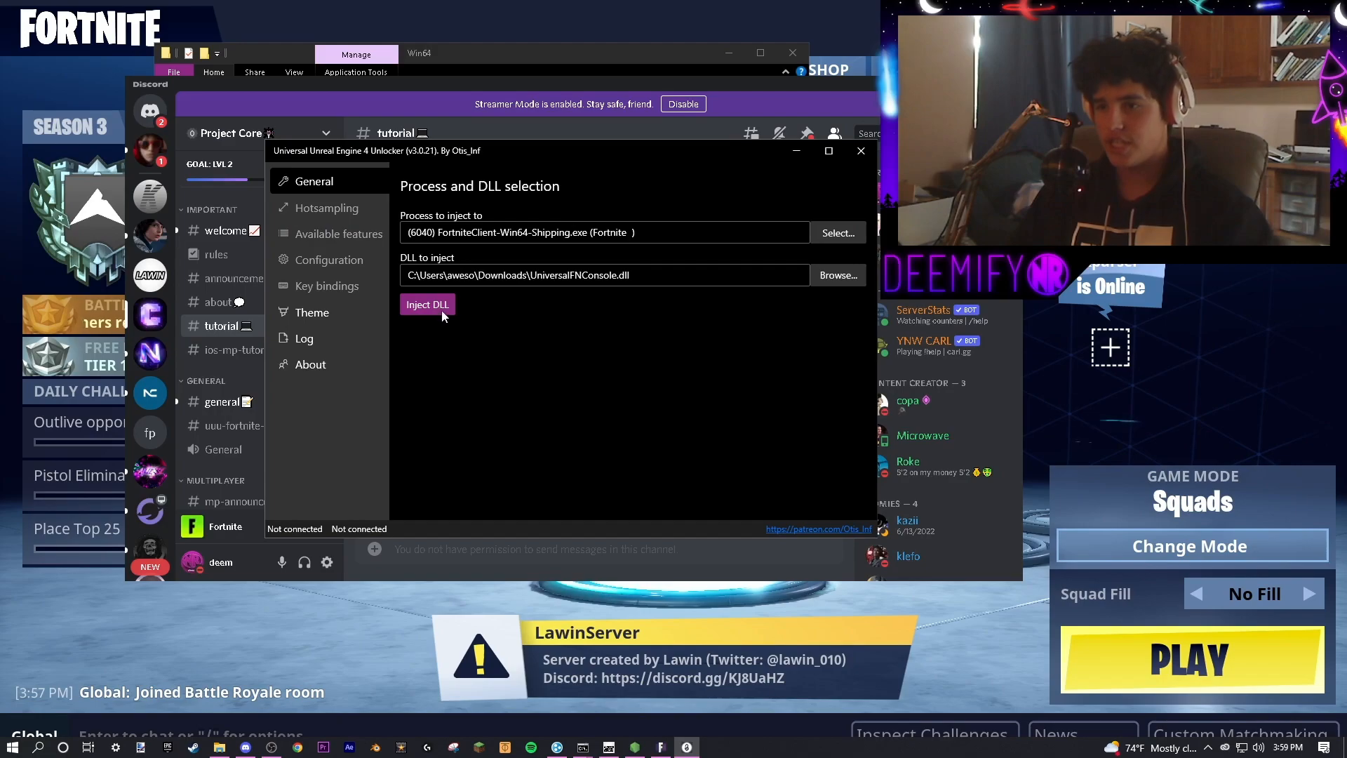
left_click(427, 304)
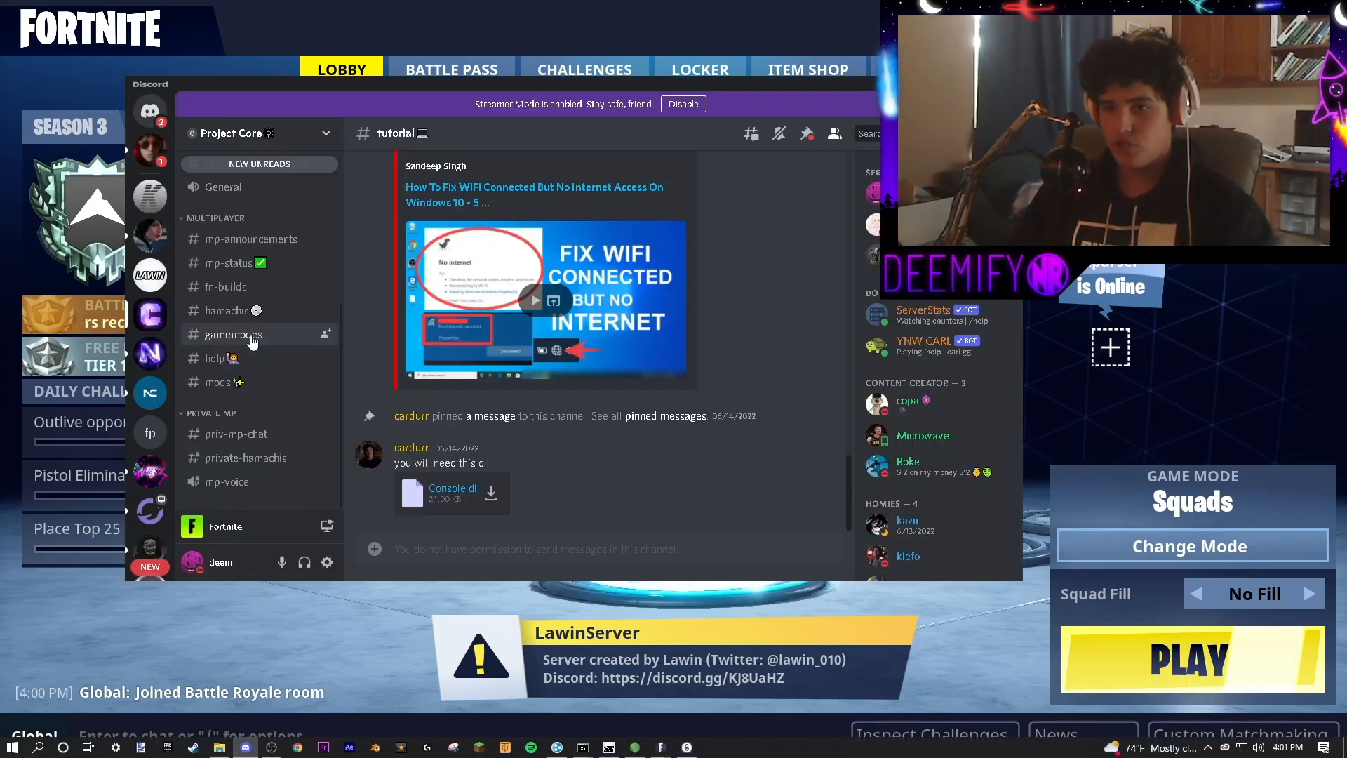
- Open the #mp-status channel in the Project Core server to see the servers-up announcement
left_click(228, 263)
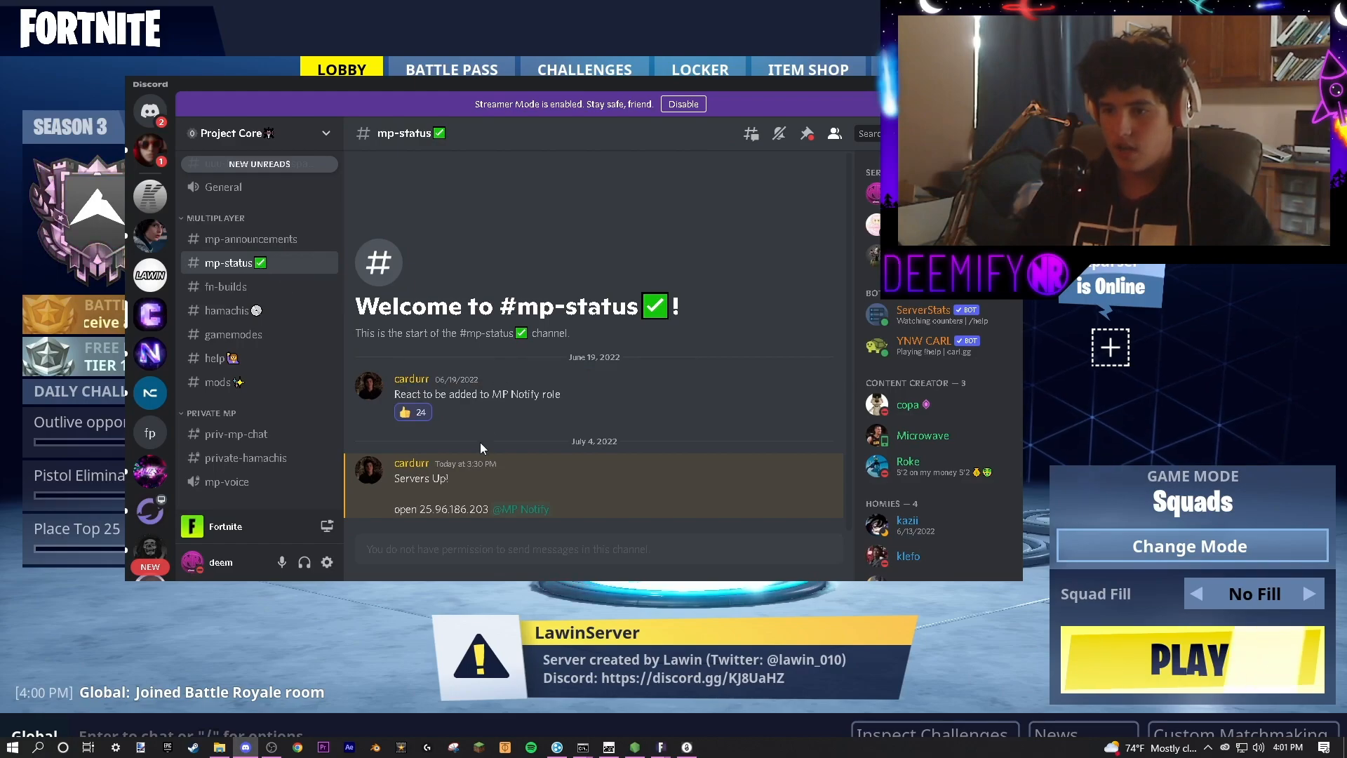